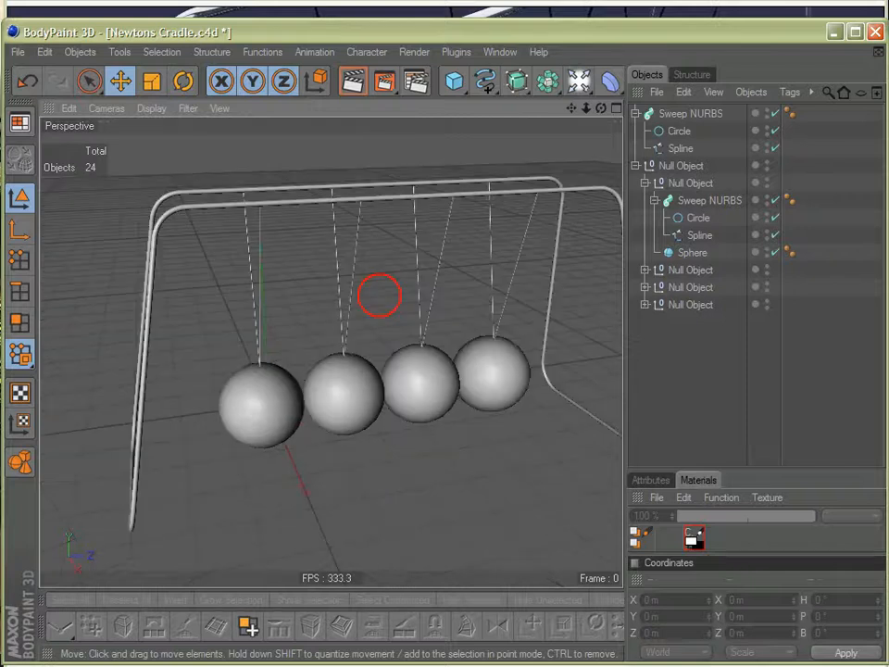
- Leave the Newton's Cradle scene in BodyPaint 3D for an empty Hexagon scene
click(188, 108)
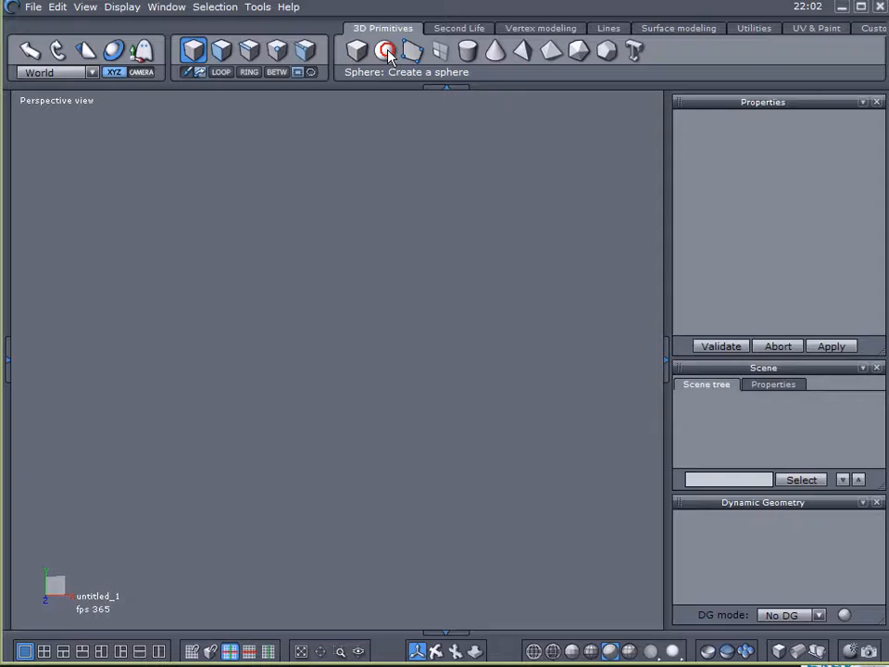
- Create and validate sphere Form0, then view the scene from the Right
click(387, 51)
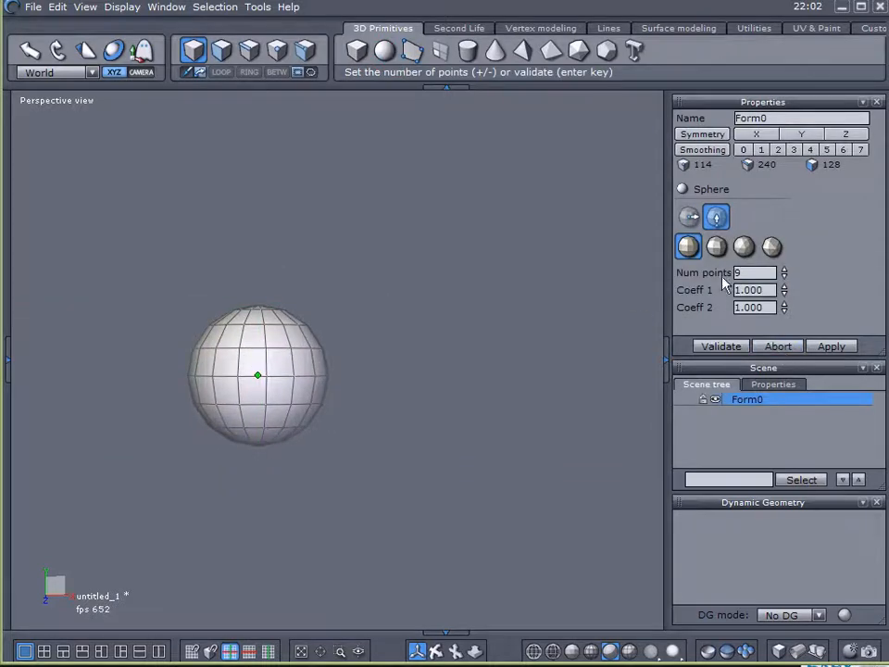
click(747, 400)
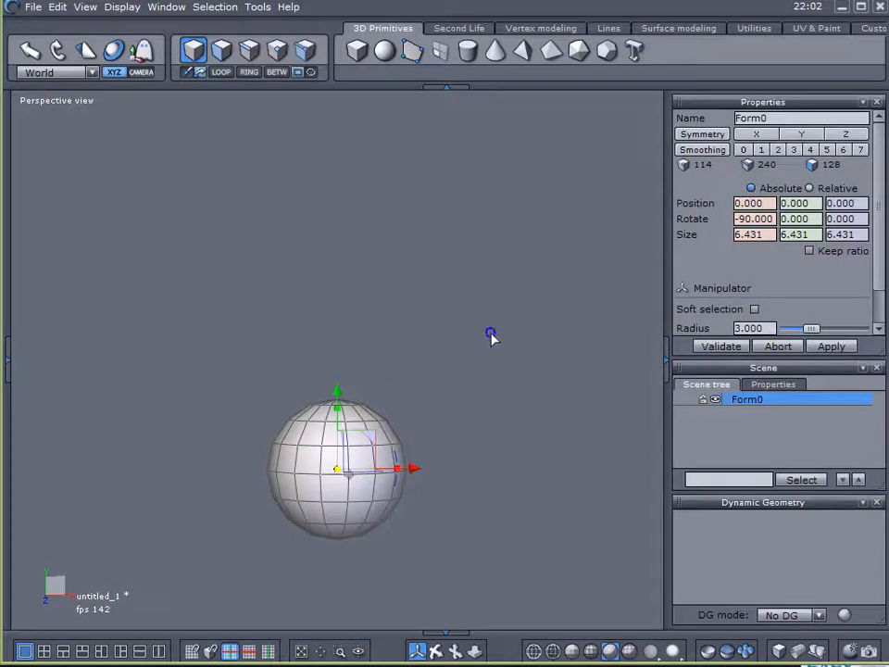
click(55, 100)
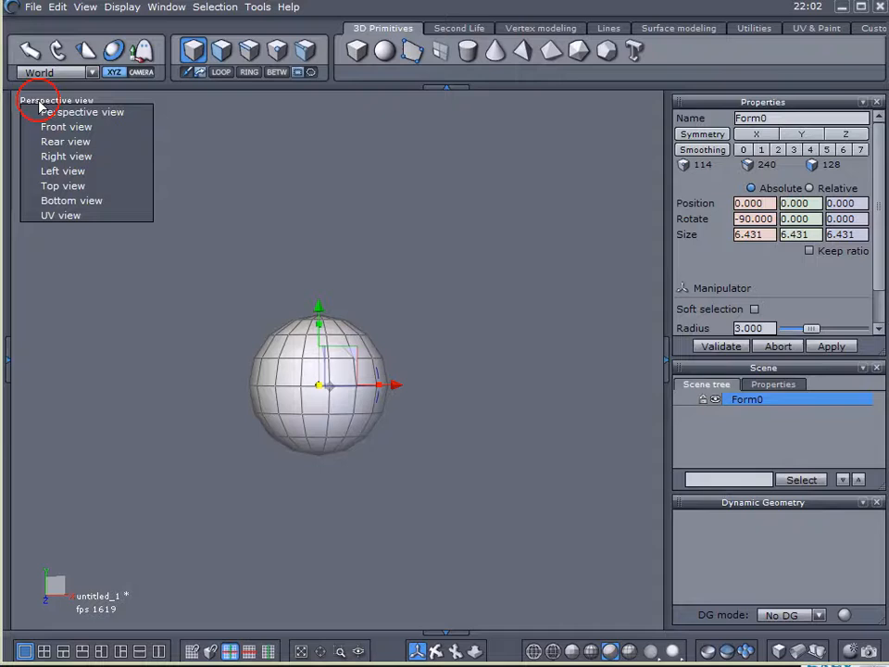
click(66, 156)
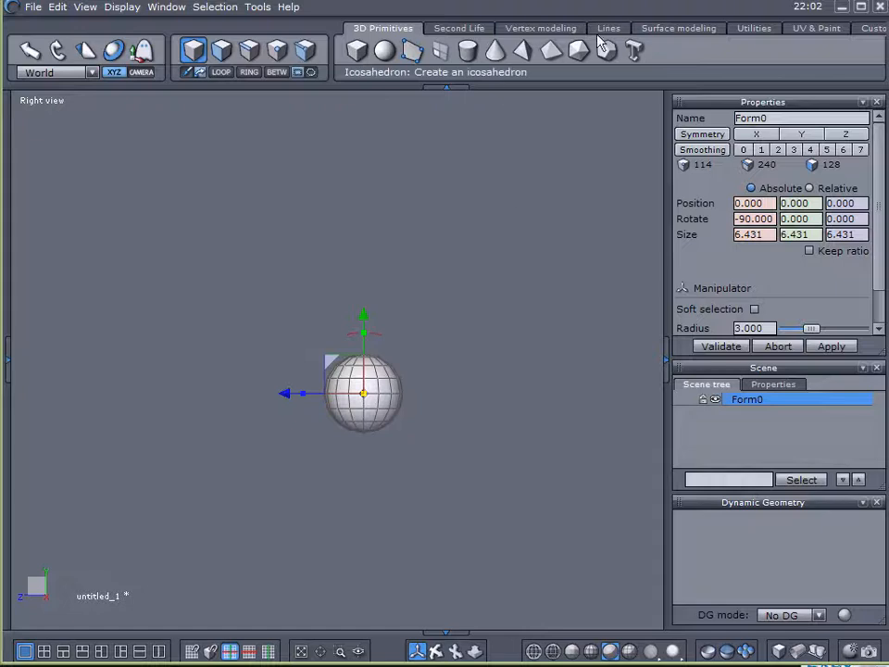
- Enable and activate the right-view grid, with Form0 scaled to about 51.5
click(608, 28)
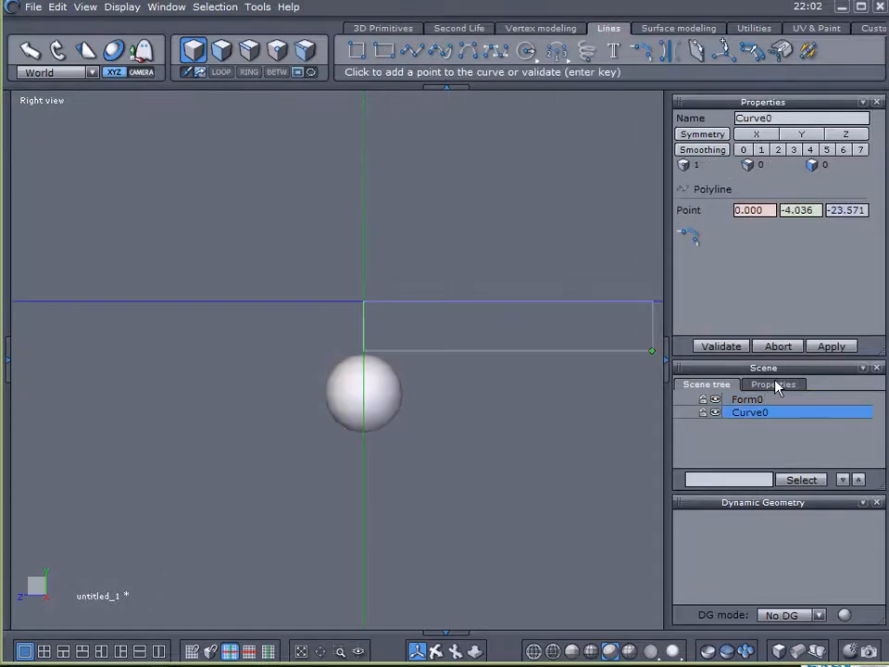
click(772, 384)
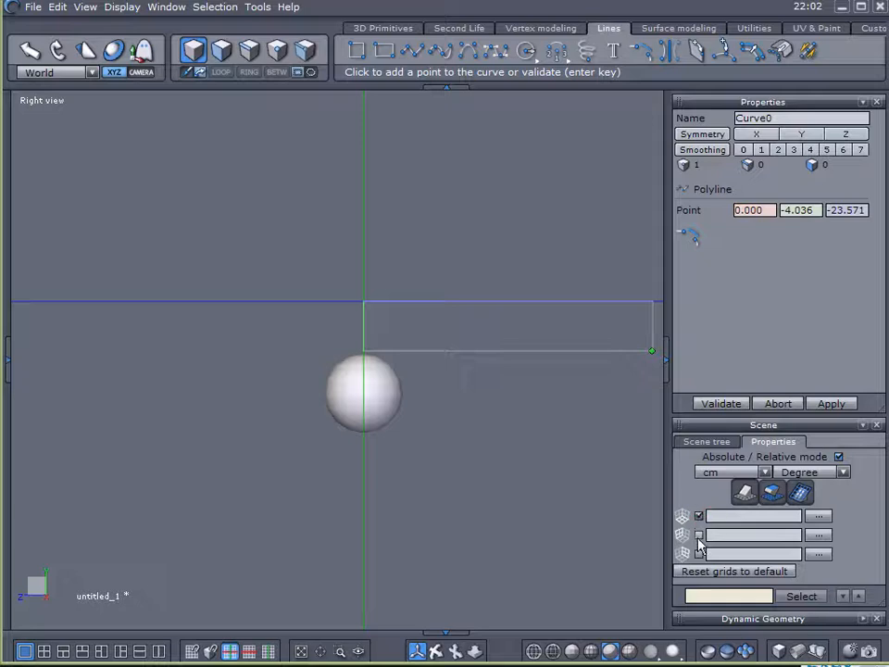
click(700, 553)
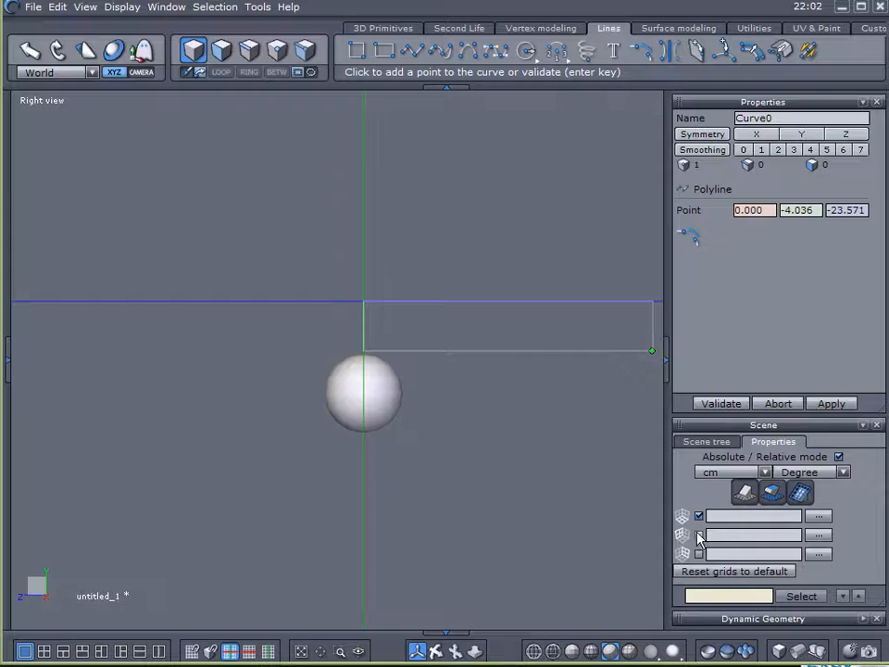
click(700, 534)
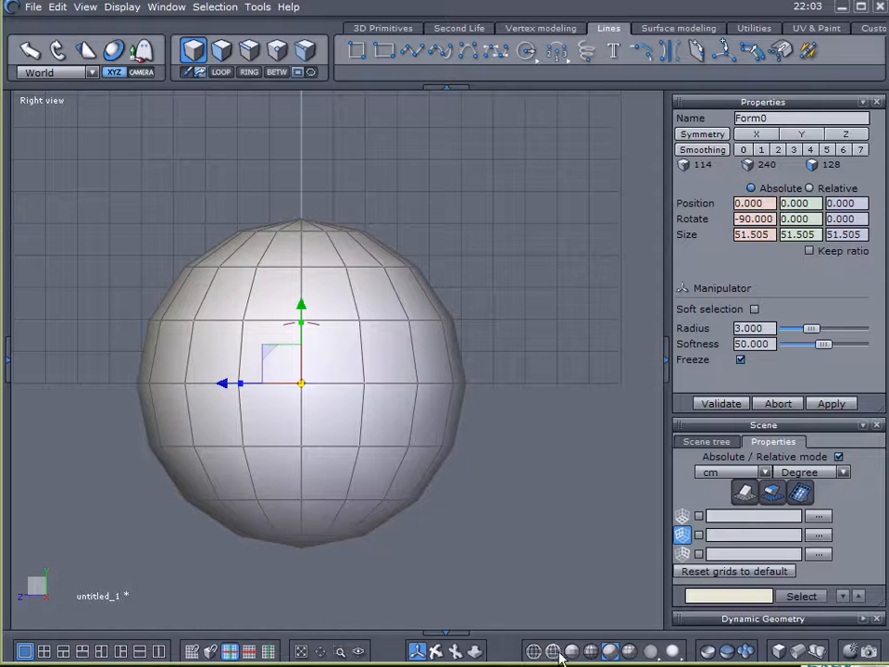
- Show Form0 as wireframe at 15.07 and draw a three-point V polyline onto its top
click(553, 651)
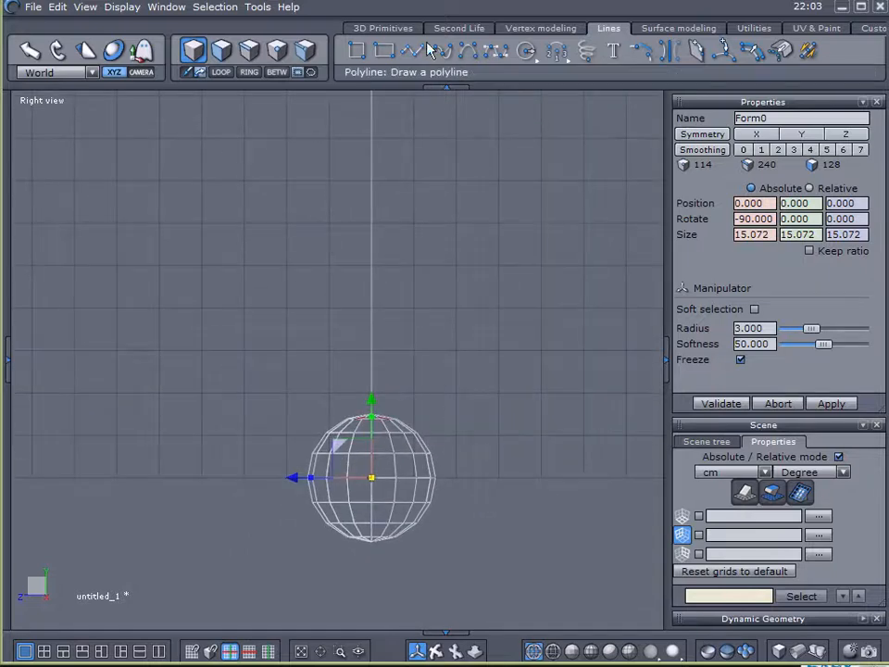
click(398, 417)
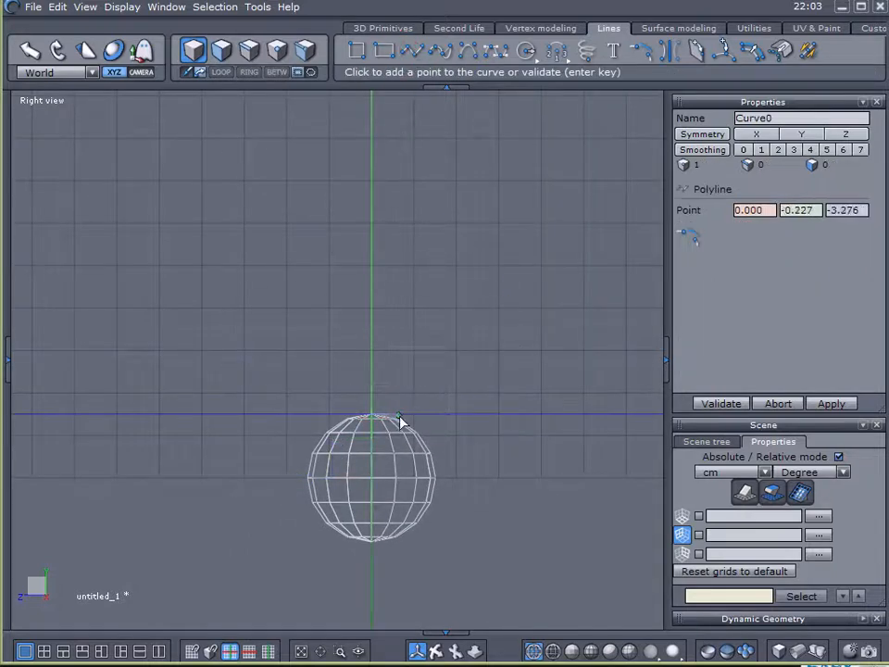
click(542, 141)
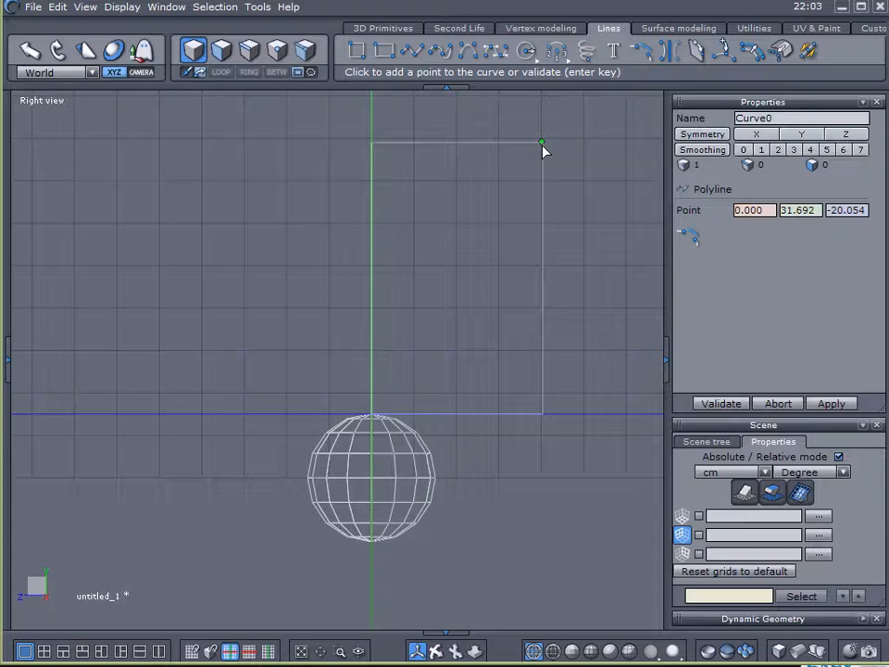
click(543, 141)
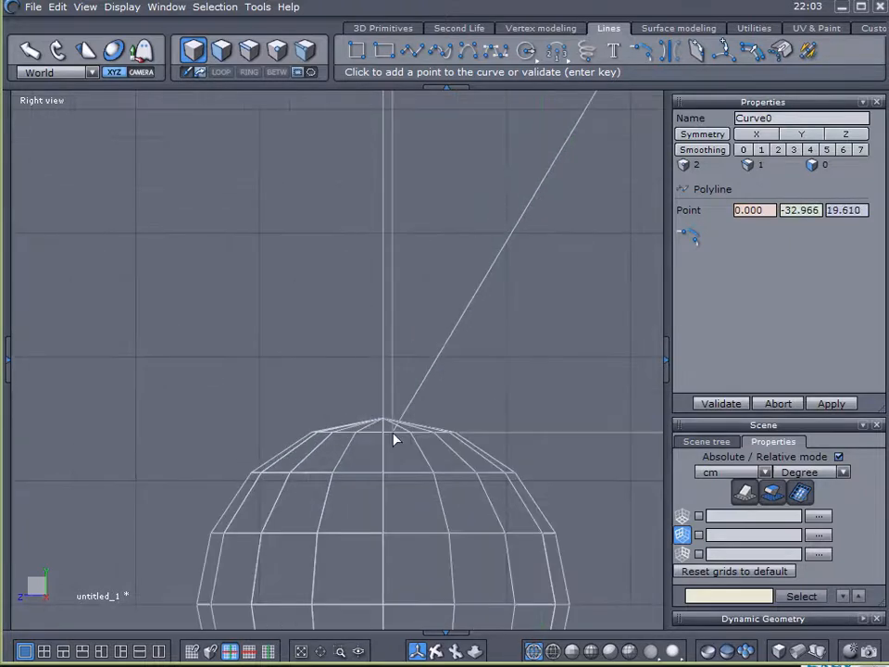
click(383, 428)
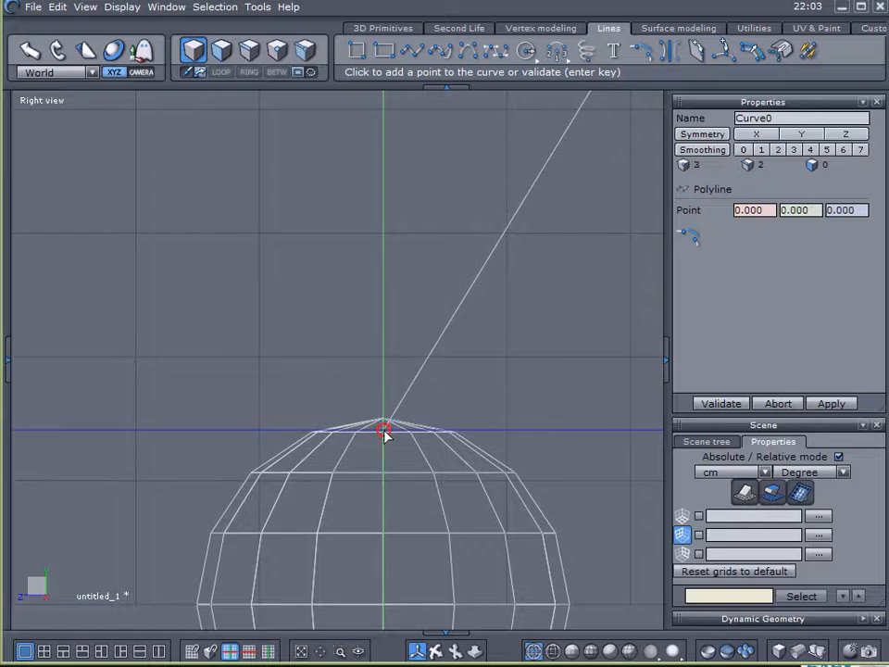
click(475, 427)
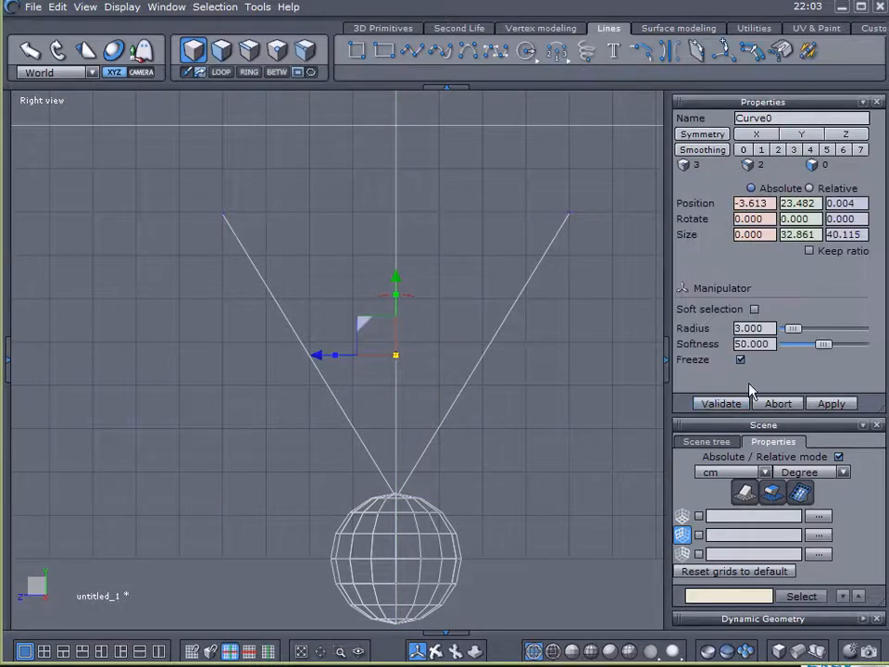
- Rename Curve0 to 'String' and Form0 to 'Sphere' in the Scene tree
click(707, 441)
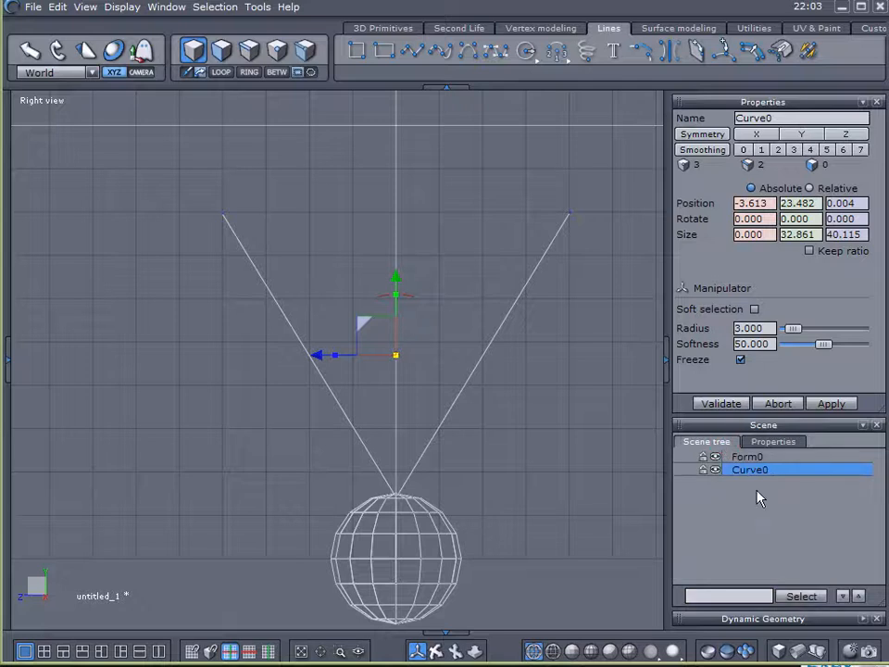
double_click(753, 118)
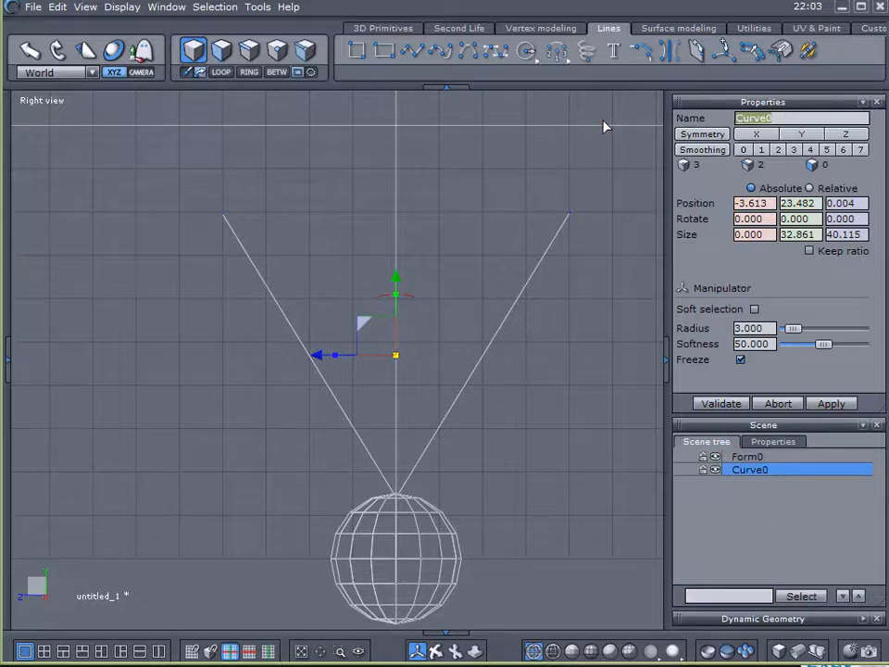
text(String)
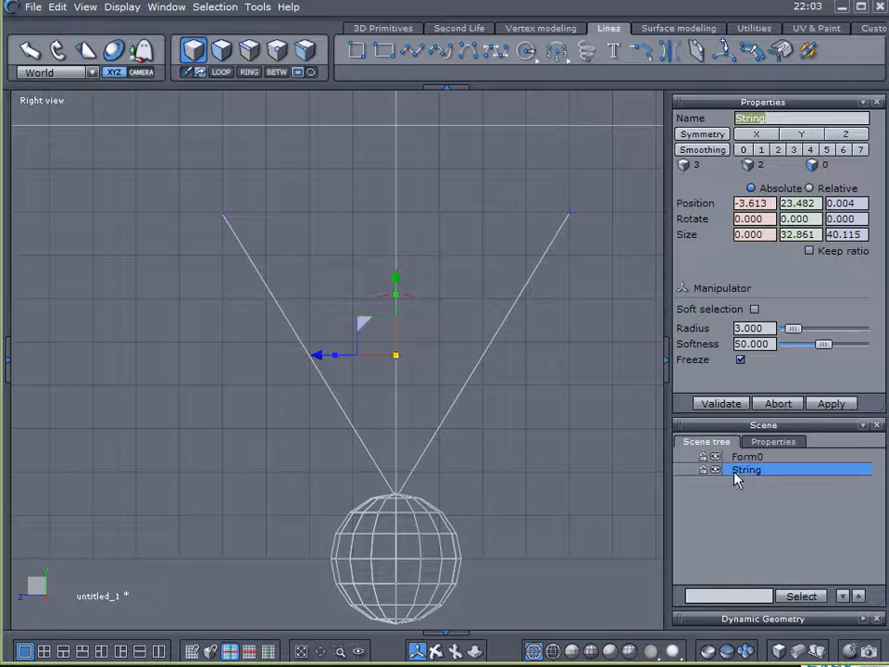
click(748, 456)
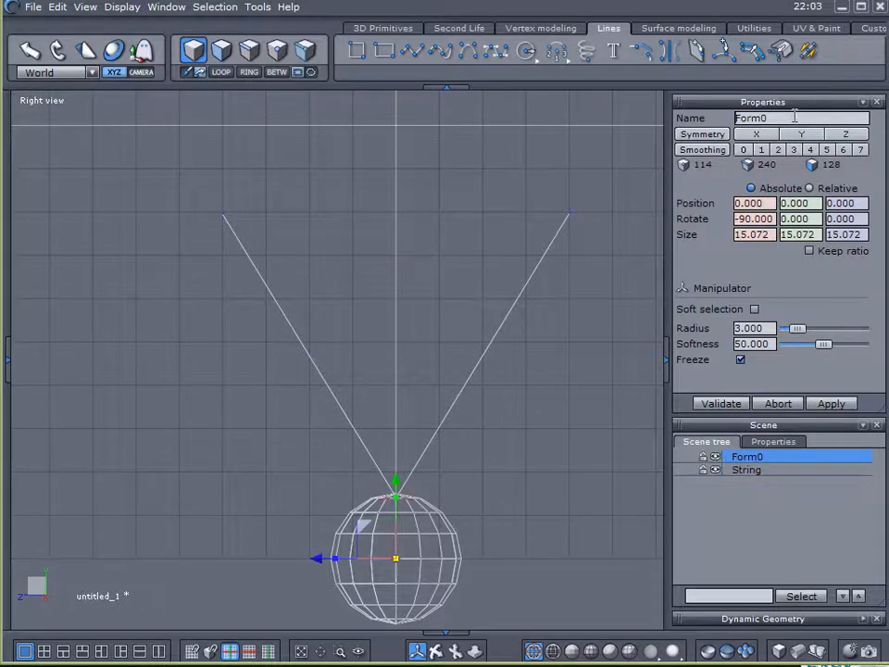
text(Sphere)
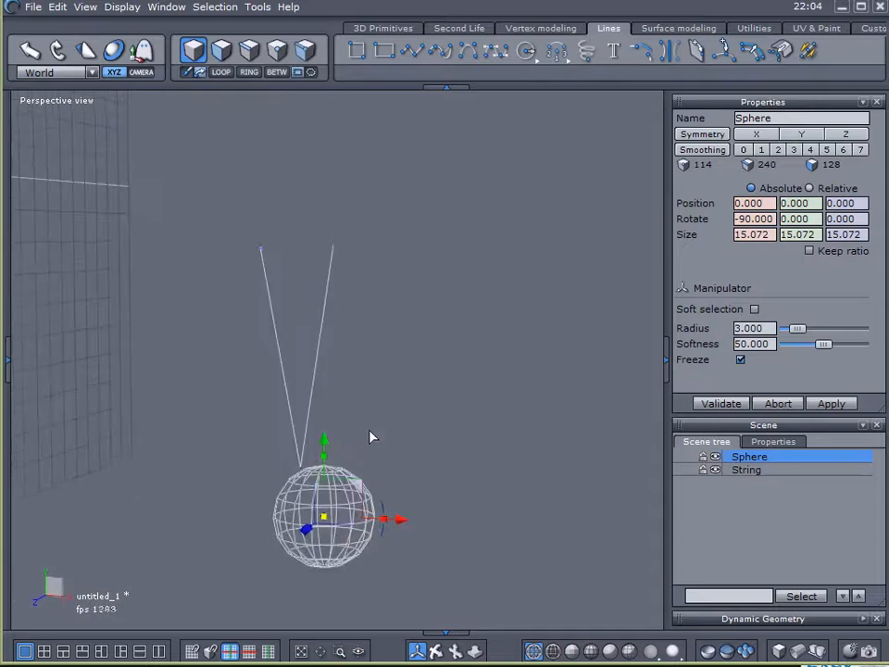
- Group the String and Sphere objects together as Group2 and select it
click(747, 469)
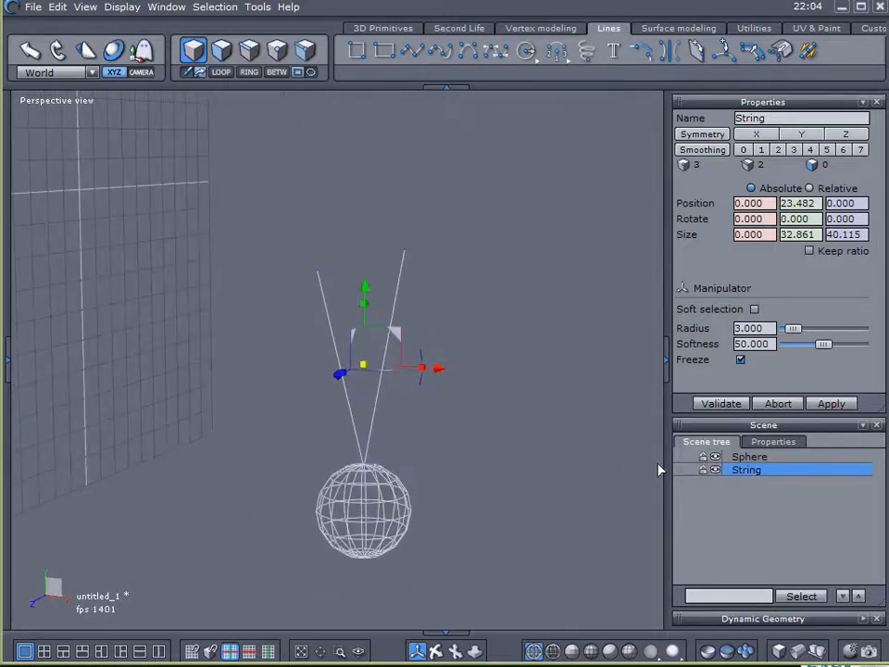
right_click(749, 456)
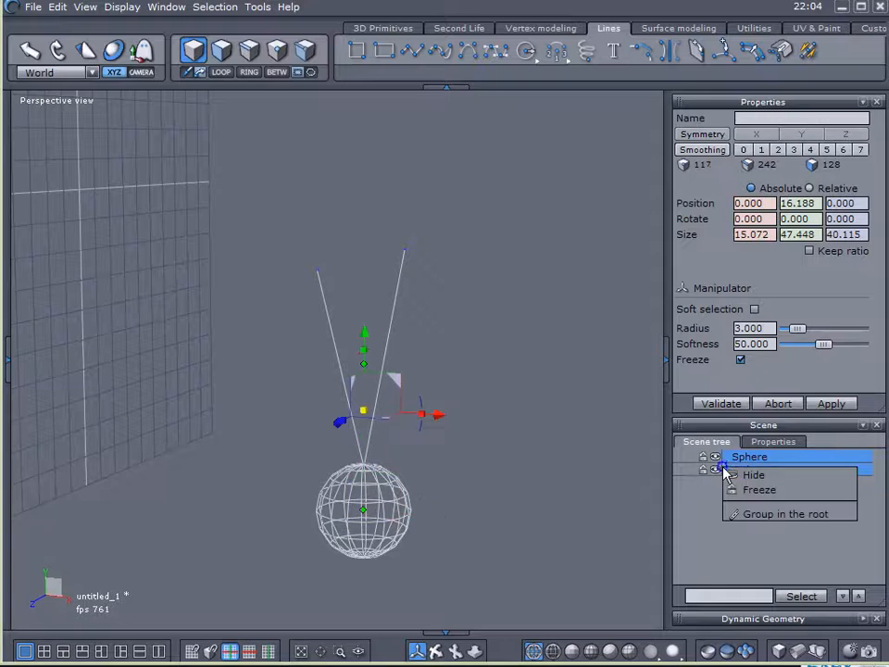
click(780, 513)
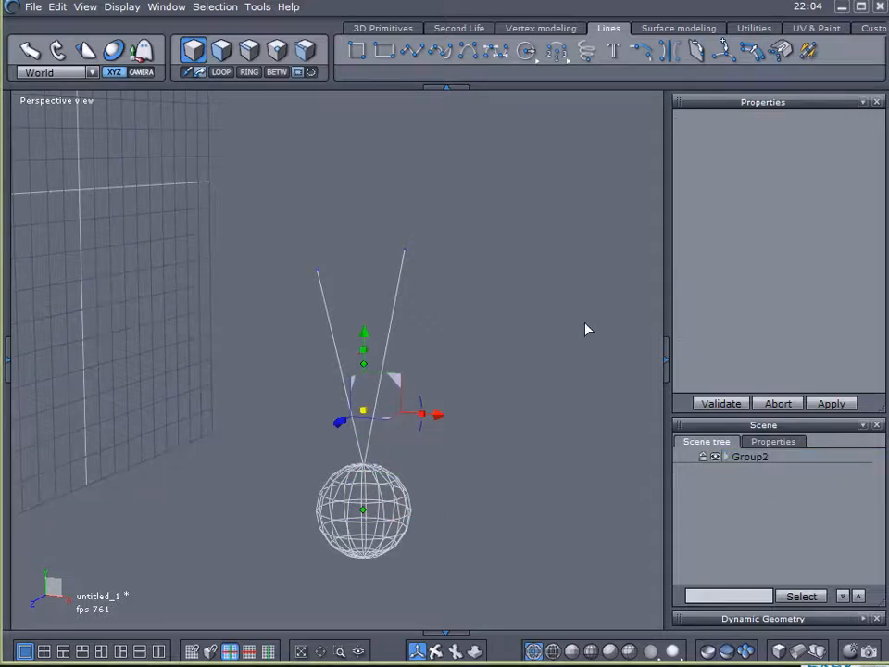
click(774, 441)
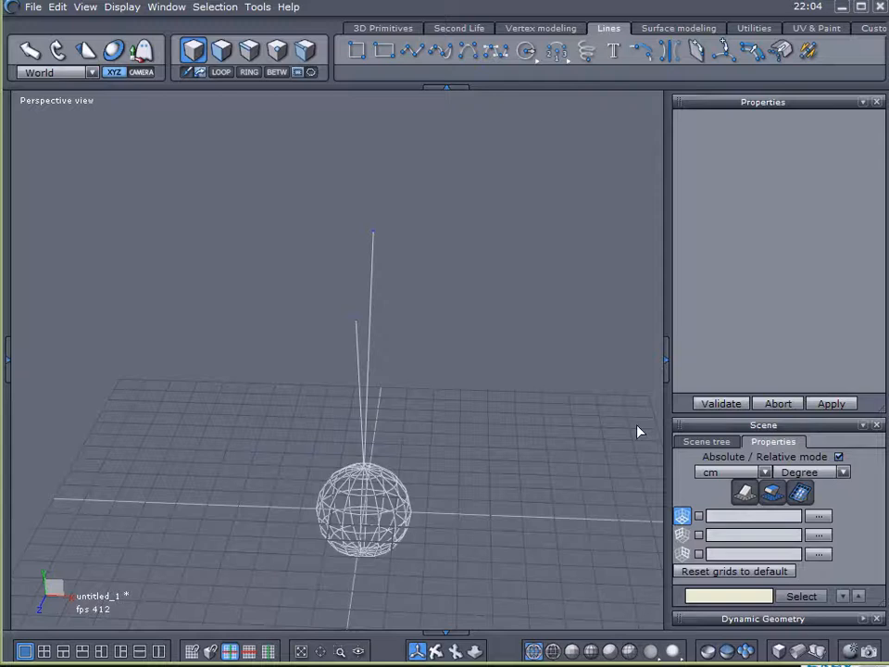
click(705, 441)
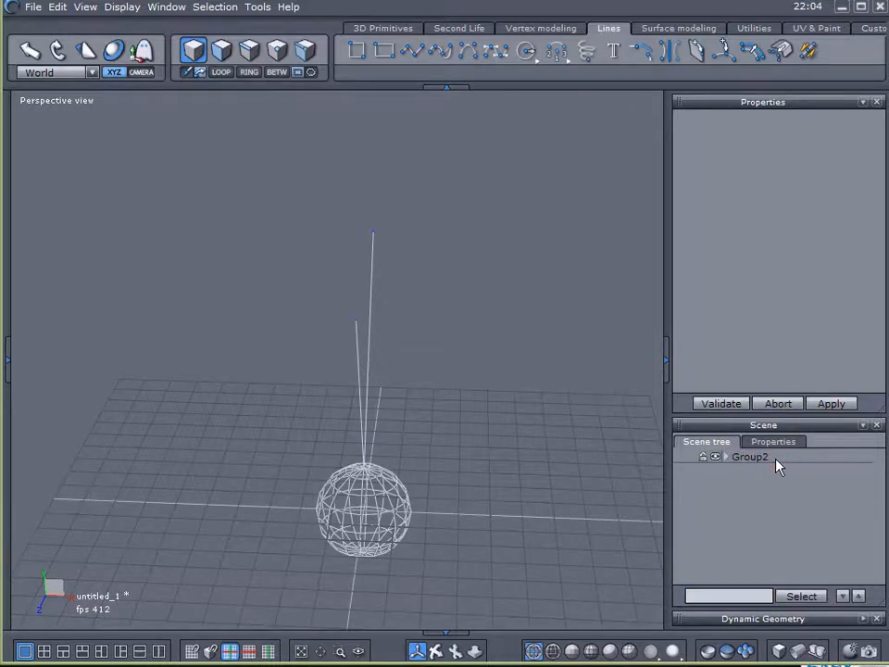
click(750, 456)
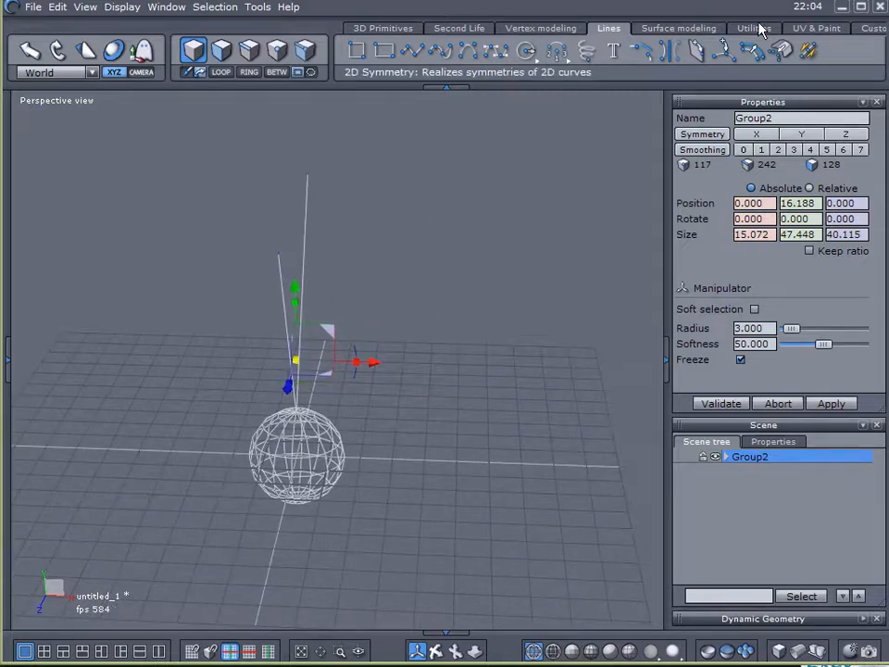
- Copy the pendulum into a row of four 15.072 apart in Group3, then view from Top
click(753, 28)
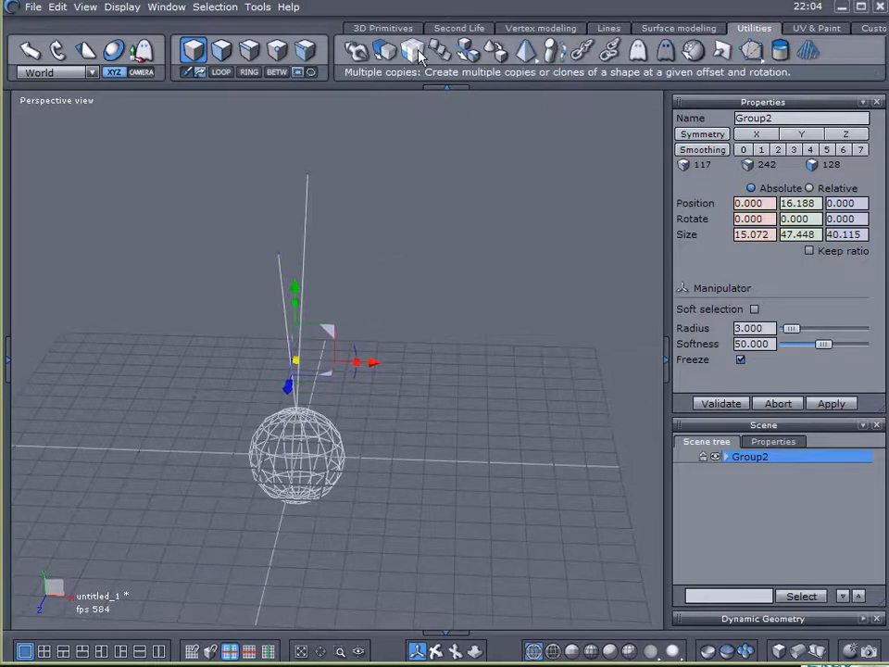
click(413, 51)
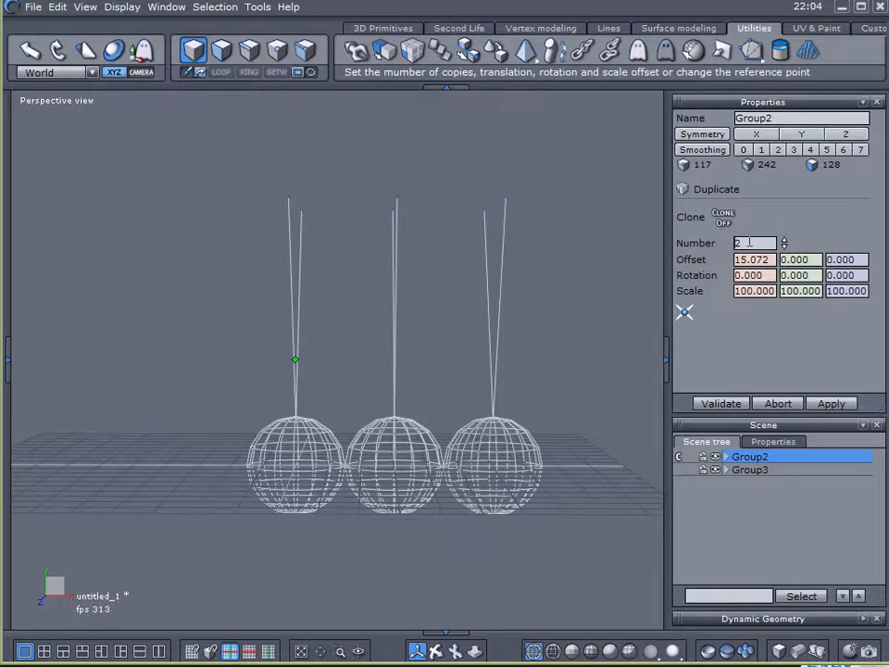
click(750, 470)
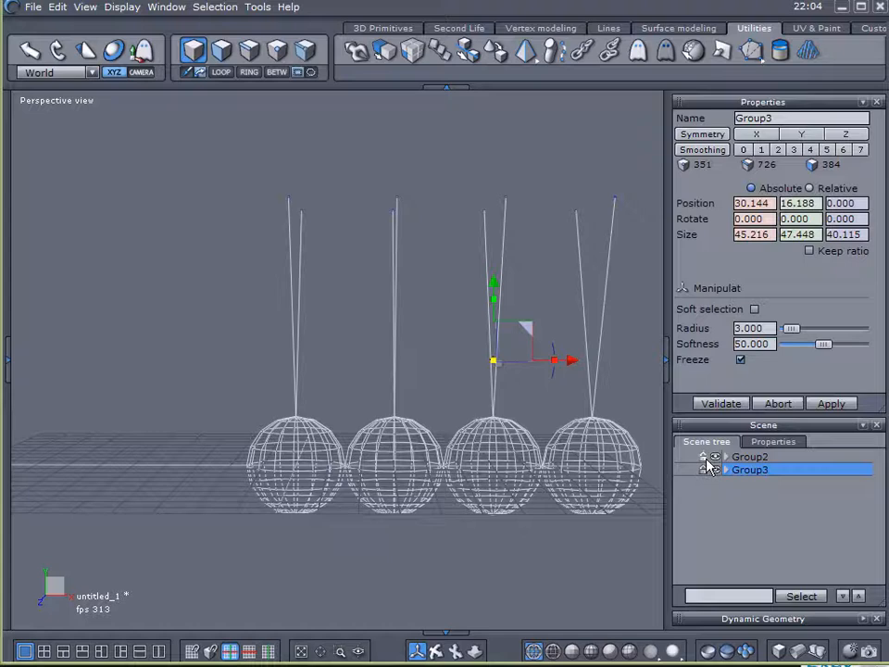
click(714, 456)
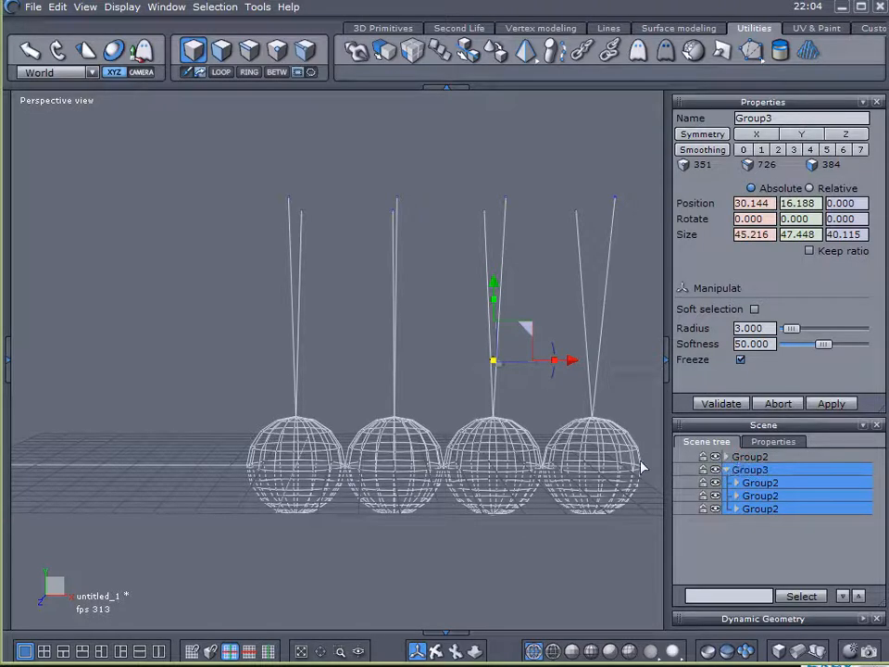
click(759, 457)
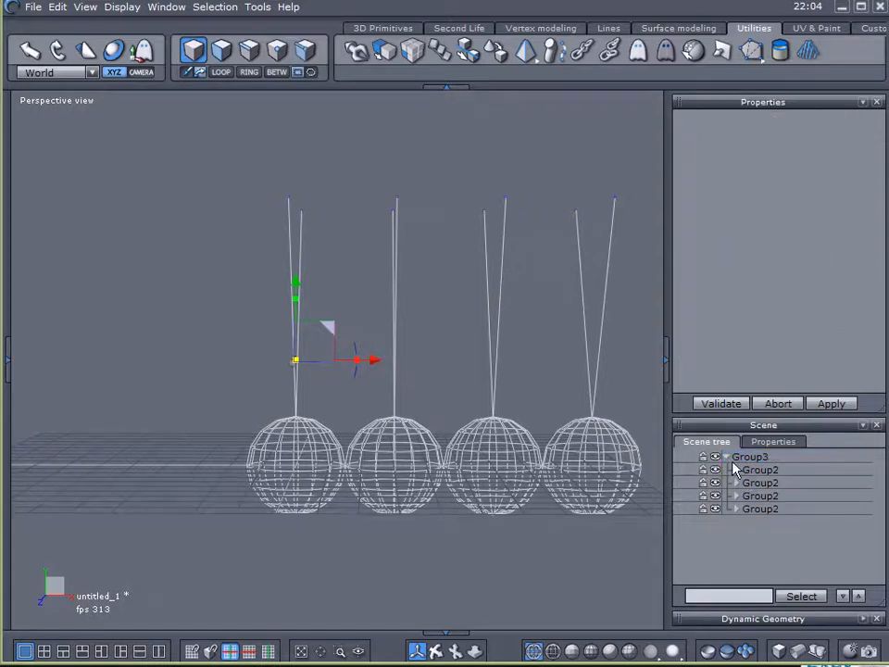
click(726, 456)
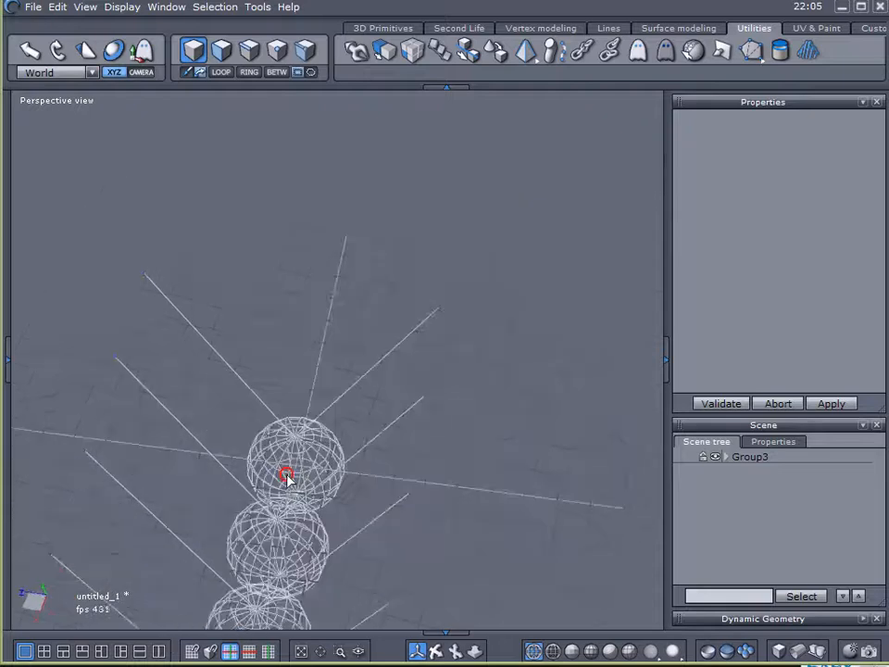
click(56, 100)
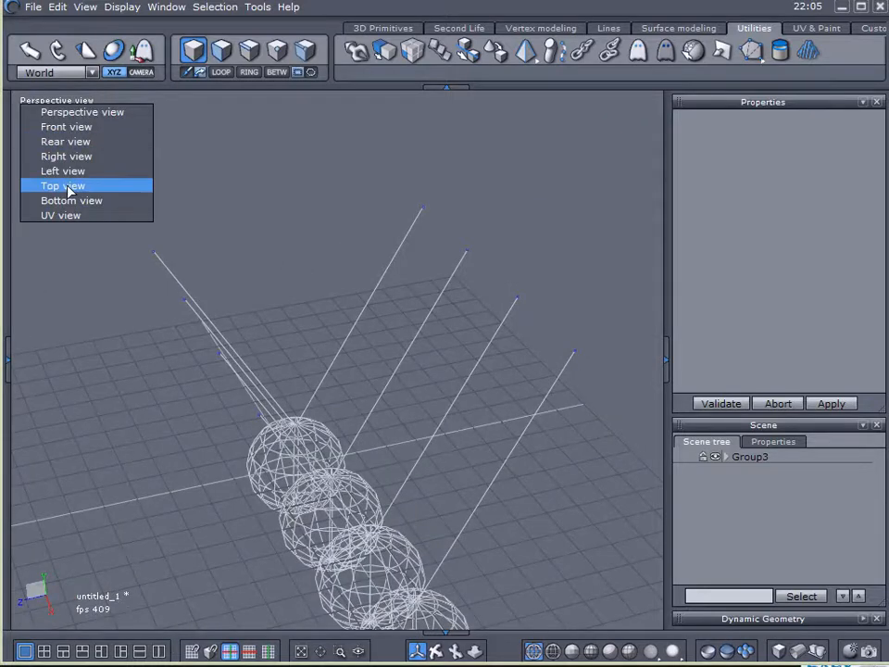
click(63, 185)
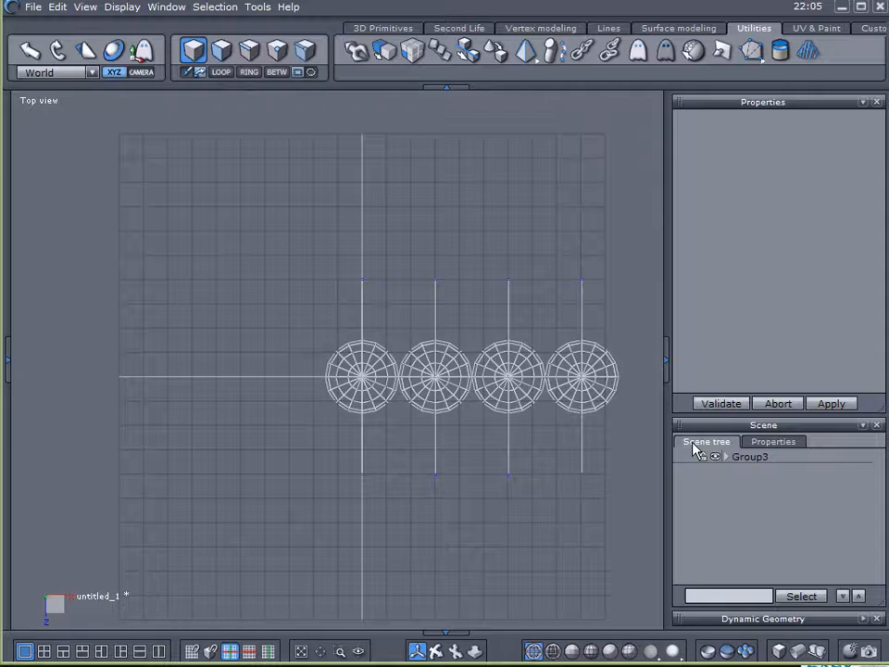
- Select Group3 and move the pendulum row to Position X 0
click(751, 456)
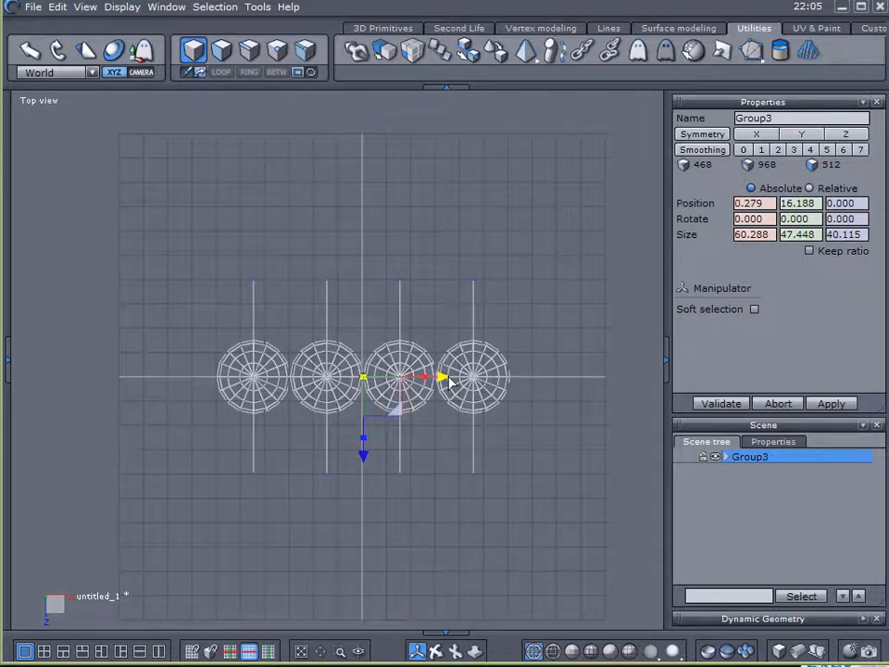
drag(426, 377, 421, 377)
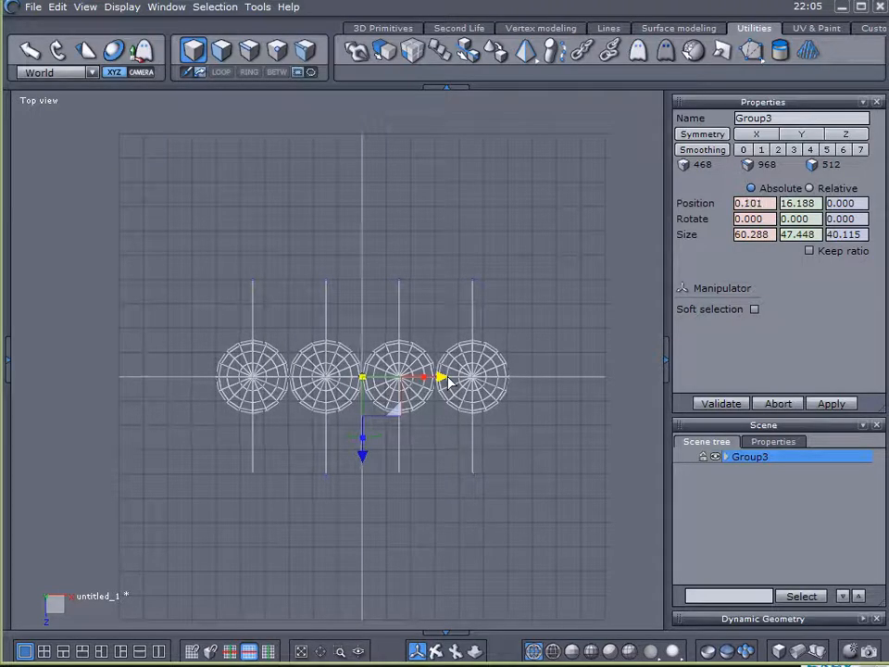
click(754, 308)
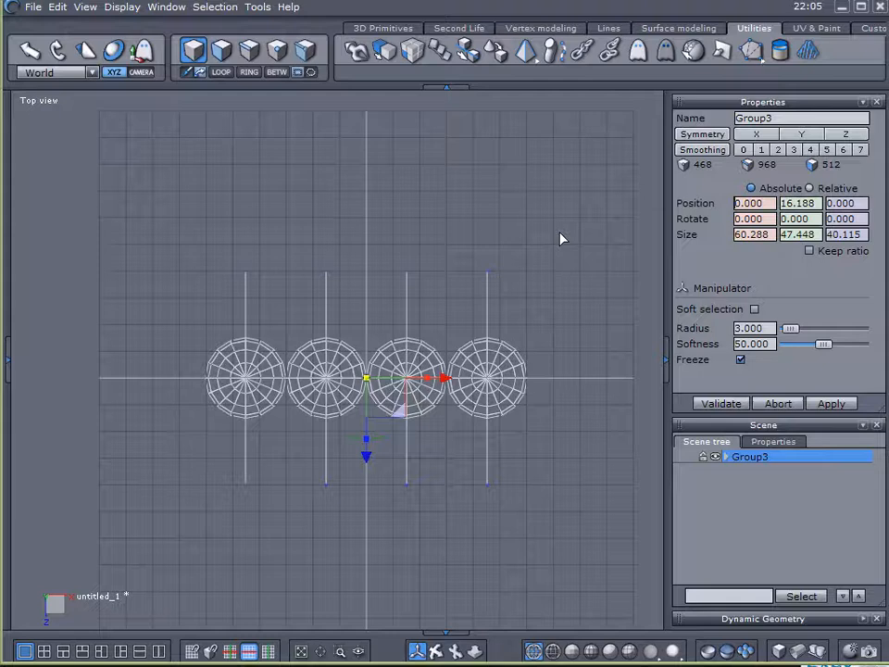
mouse_move(174, 265)
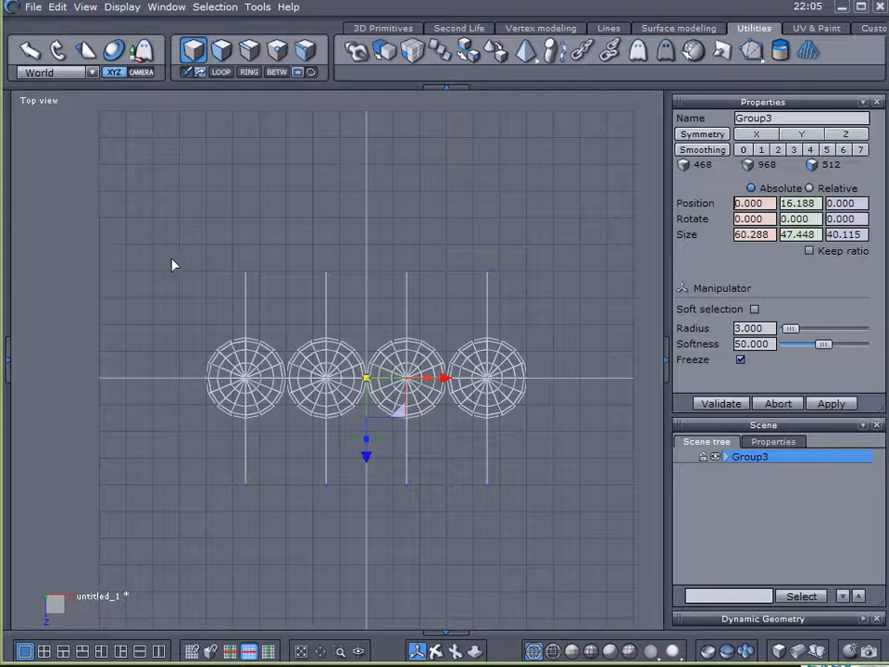
mouse_move(466, 51)
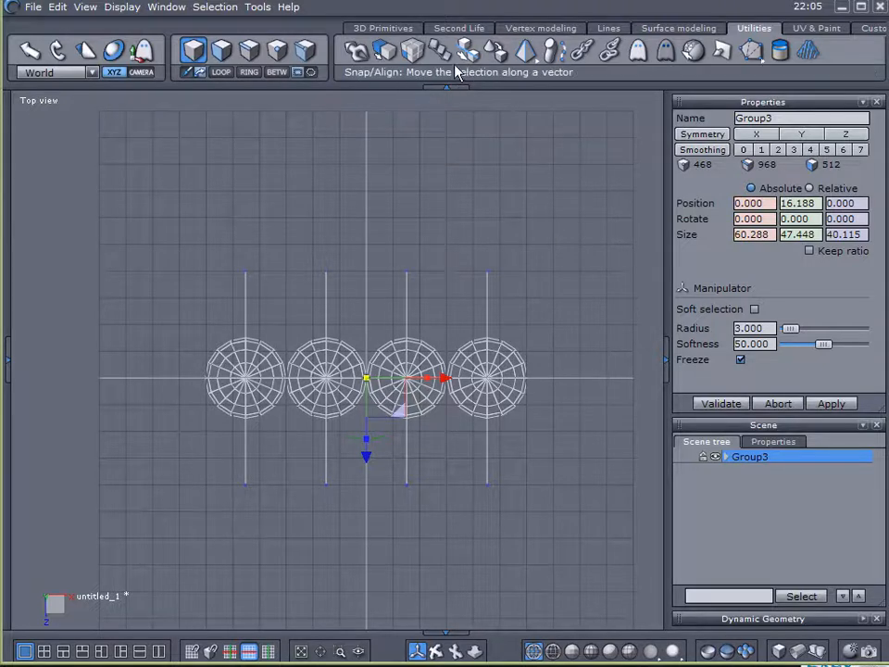
- Start Curve1 with the Rectangle tool, placing its first corners across the string tops
click(608, 28)
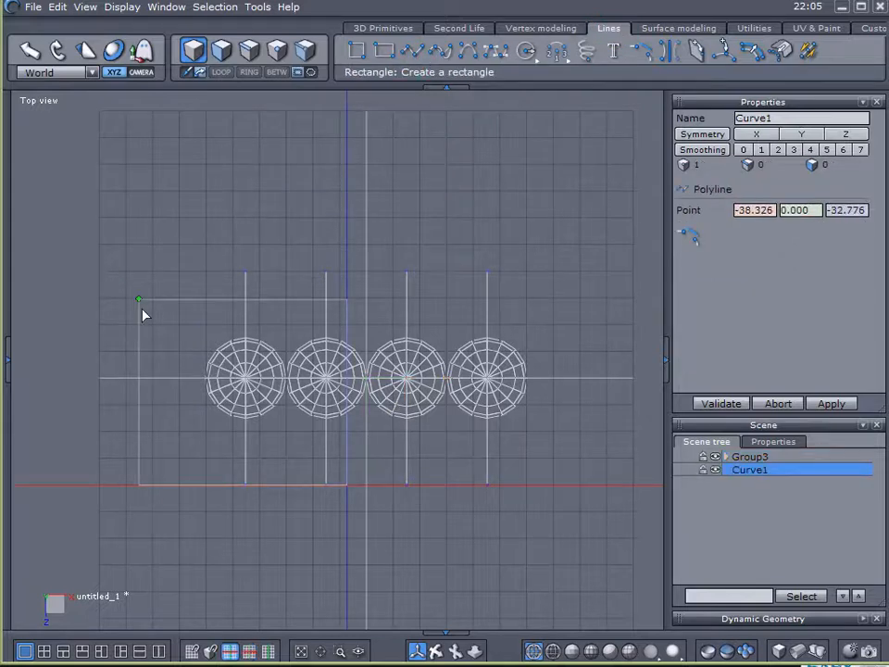
drag(139, 299, 185, 283)
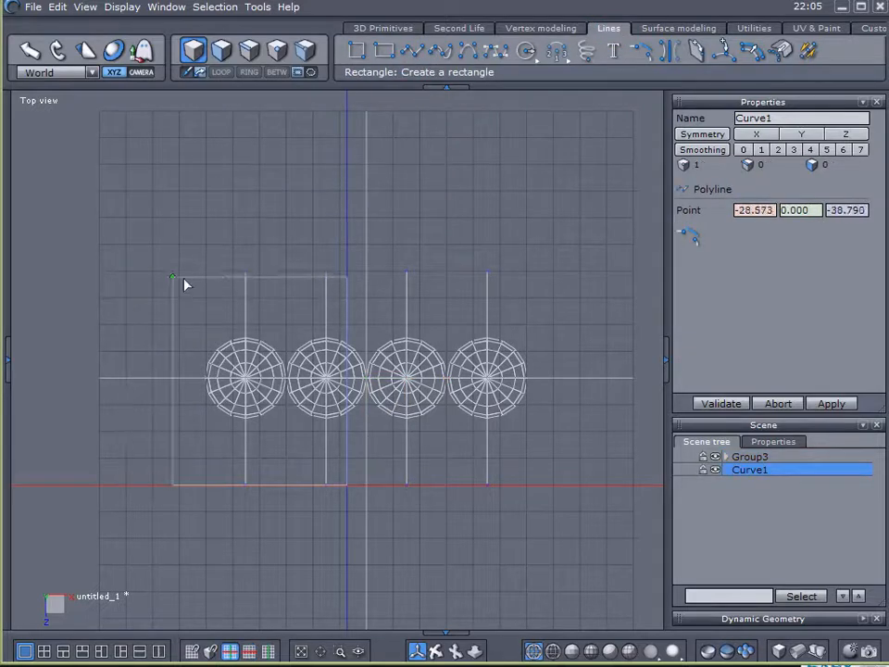
drag(172, 278, 202, 378)
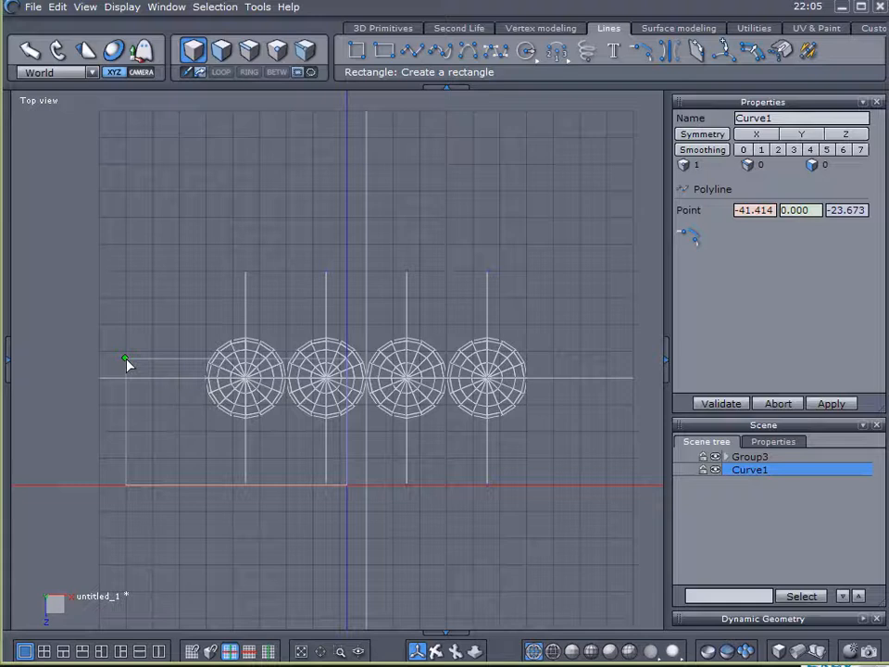
drag(127, 361, 128, 279)
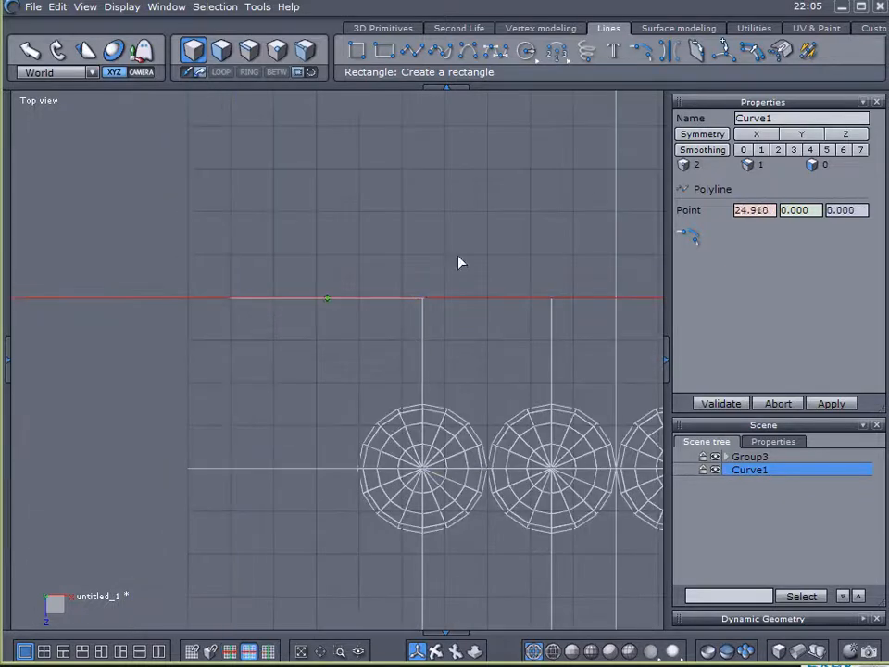
drag(326, 298, 303, 298)
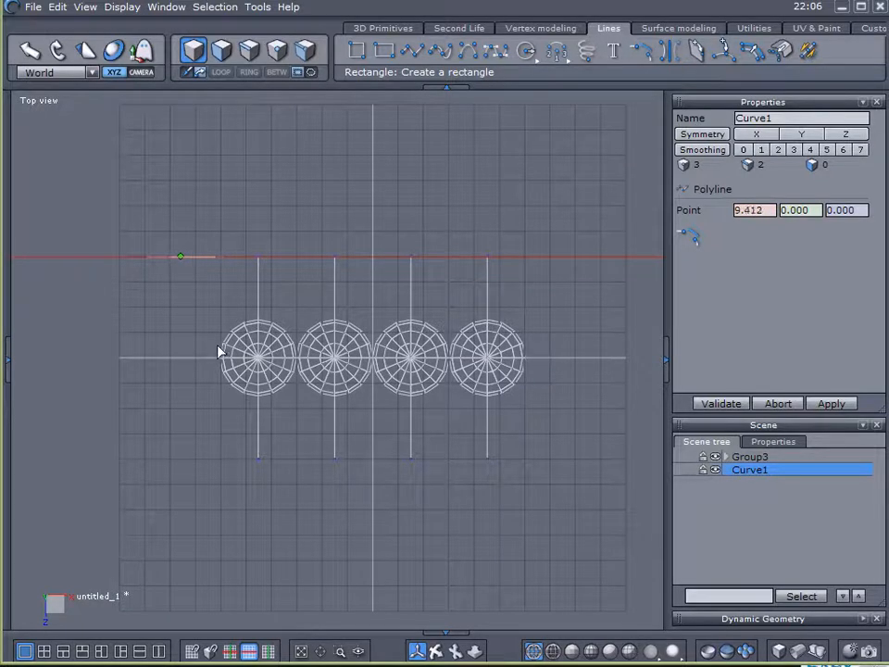
drag(180, 256, 329, 255)
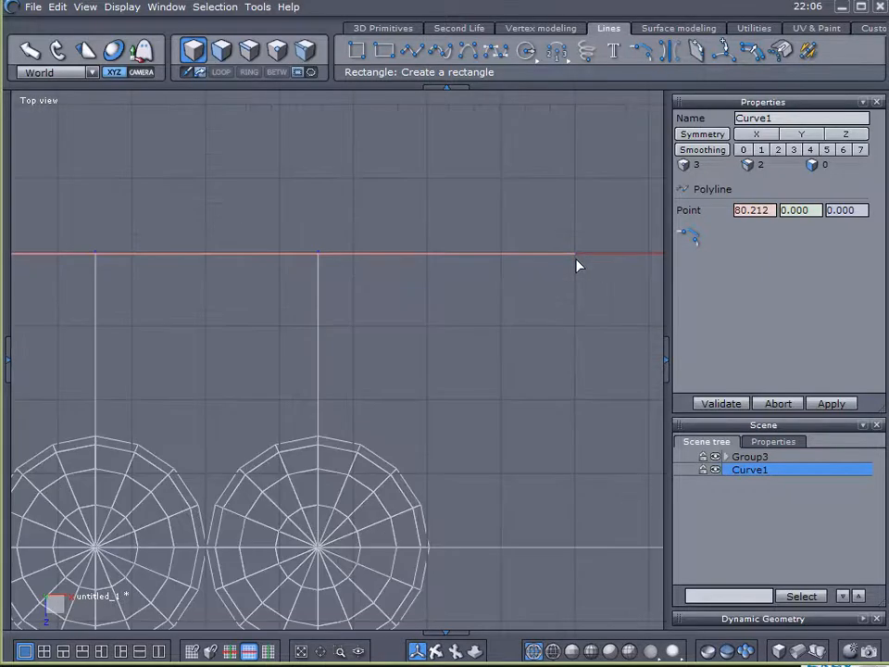
- Place Curve1's remaining corners to close an eight-point frame about 90 by 39.75
click(524, 267)
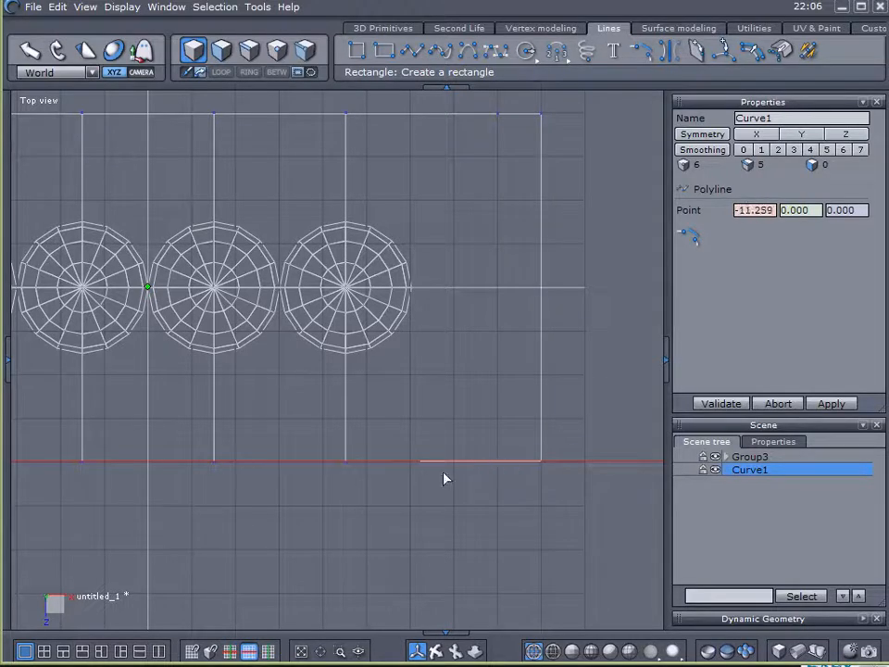
click(498, 461)
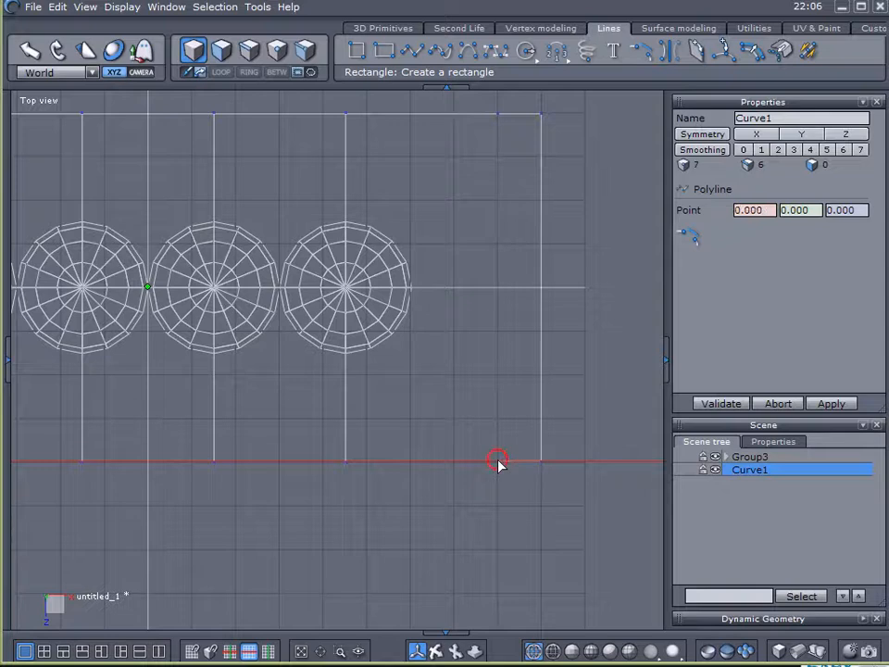
drag(498, 463, 622, 461)
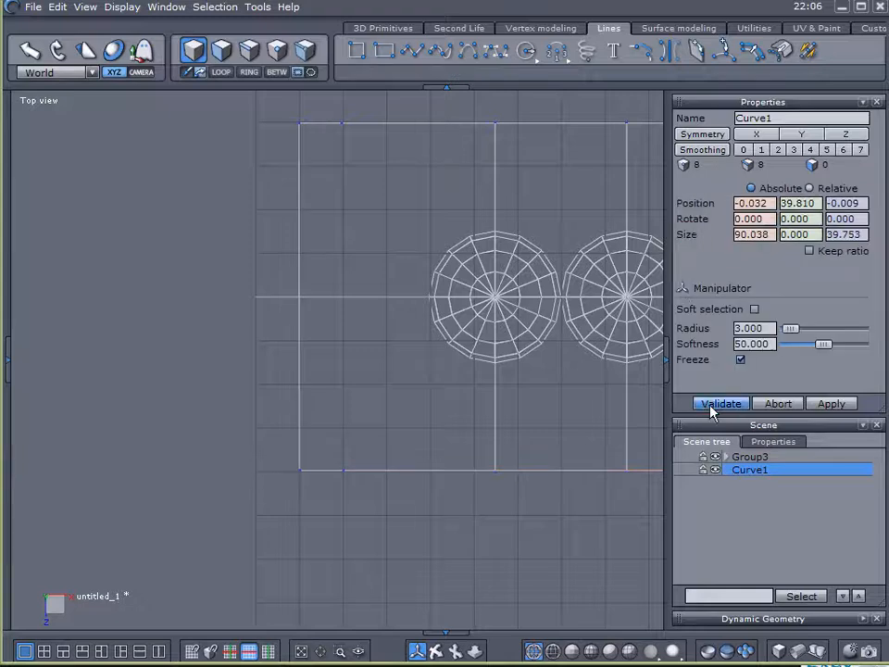
- Confirm the frame curve and orbit a perspective view of the cradle and frame
click(721, 402)
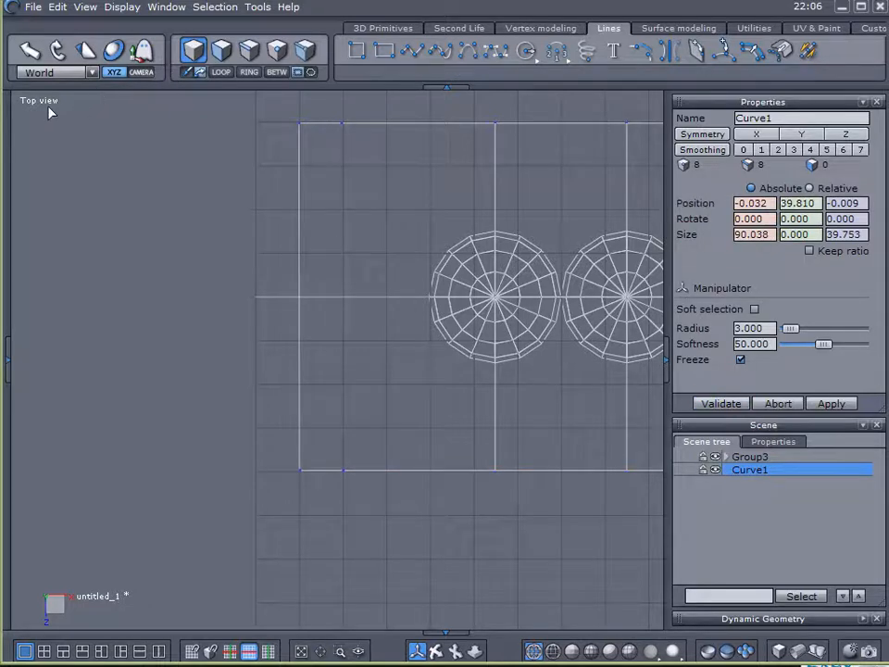
click(39, 100)
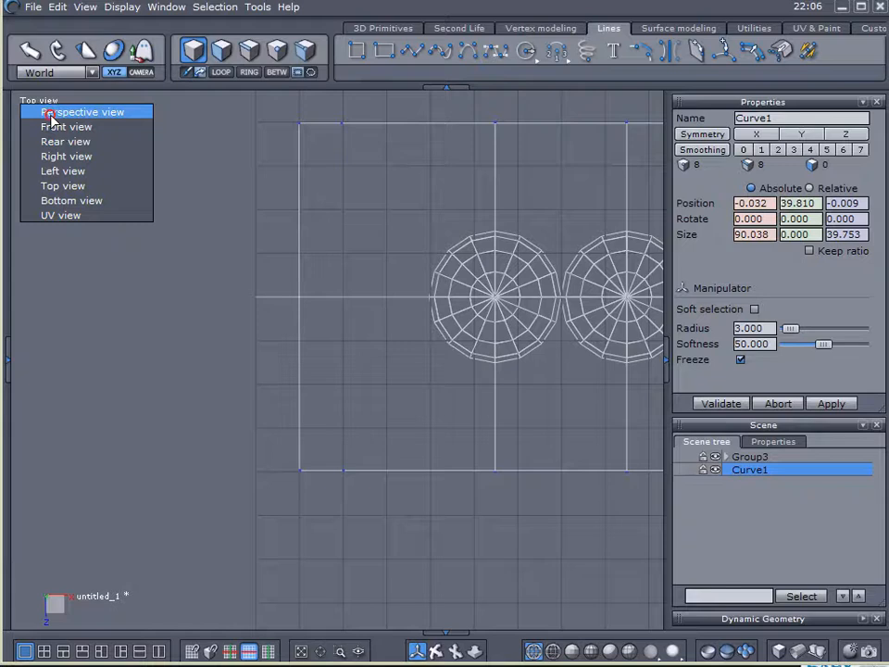
click(81, 111)
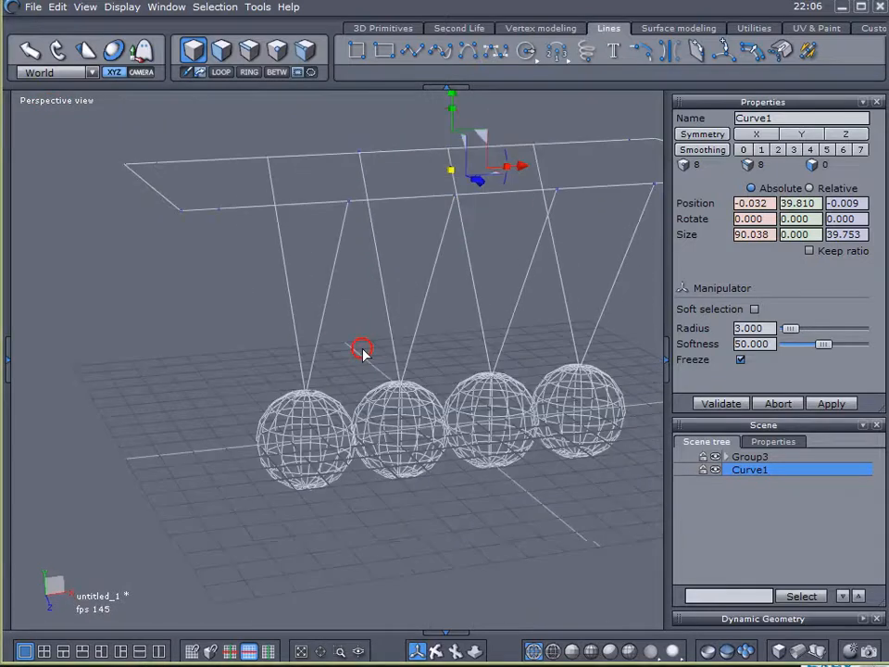
drag(361, 352, 278, 269)
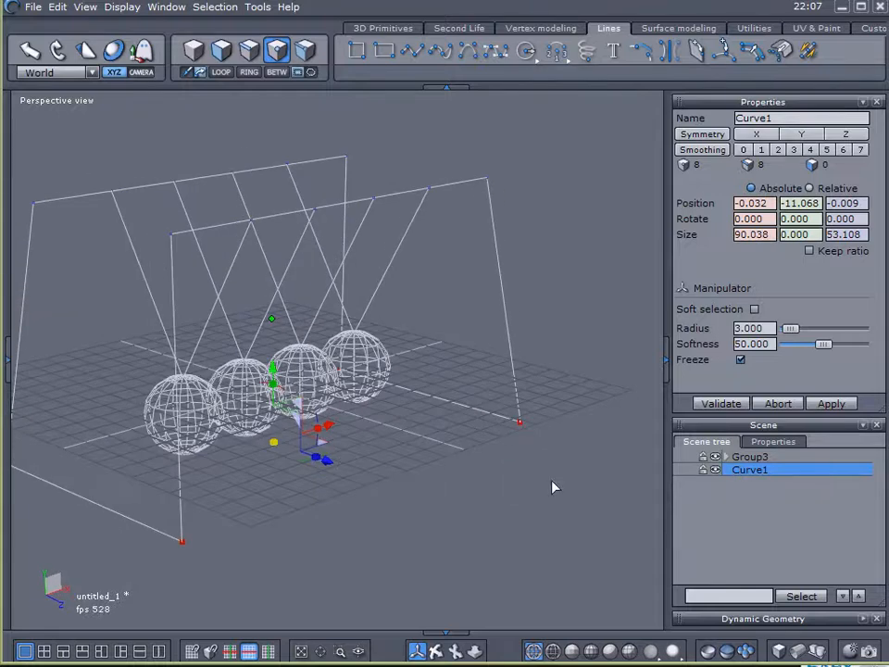
- Check the Scene Properties, then display the model with smooth shading
click(773, 441)
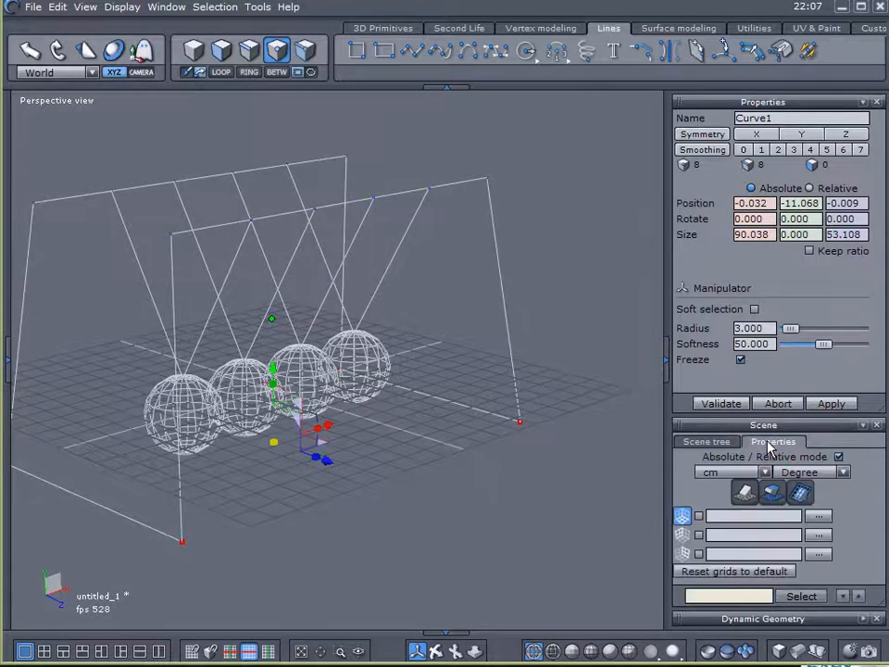
click(706, 441)
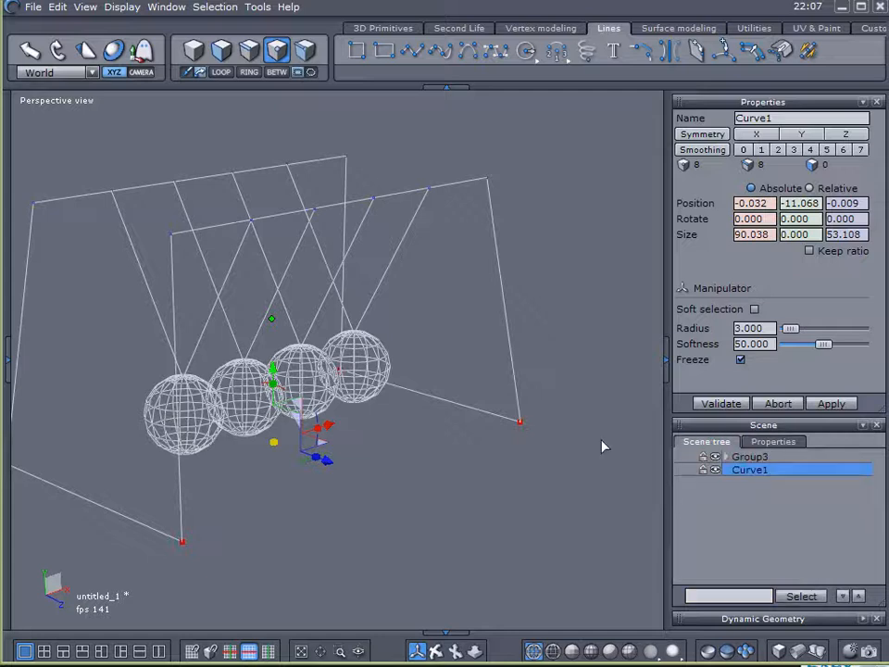
click(611, 650)
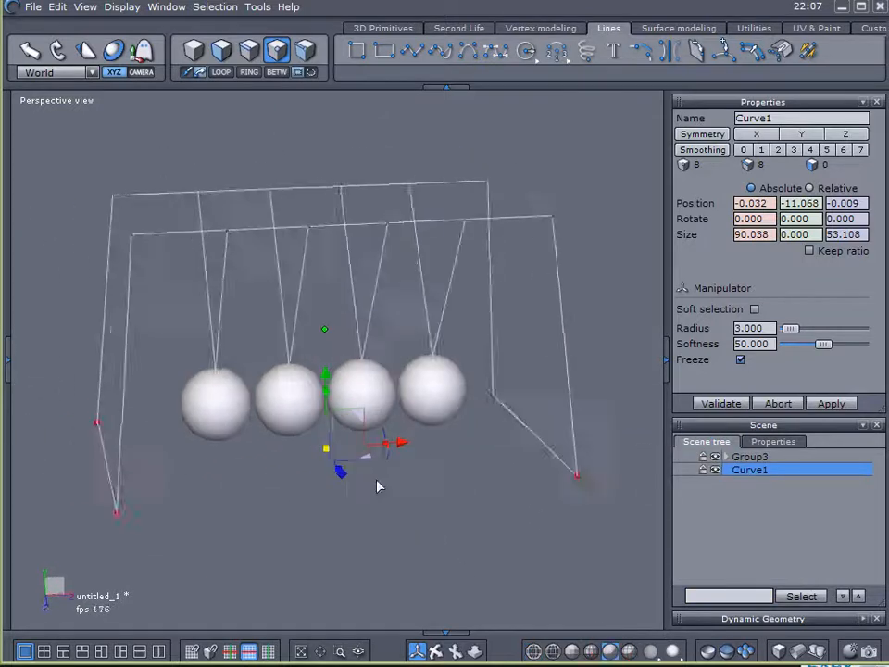
- Orbit around the cradle and apply the Surface modelling Thickness tool to Curve1
drag(378, 486, 572, 481)
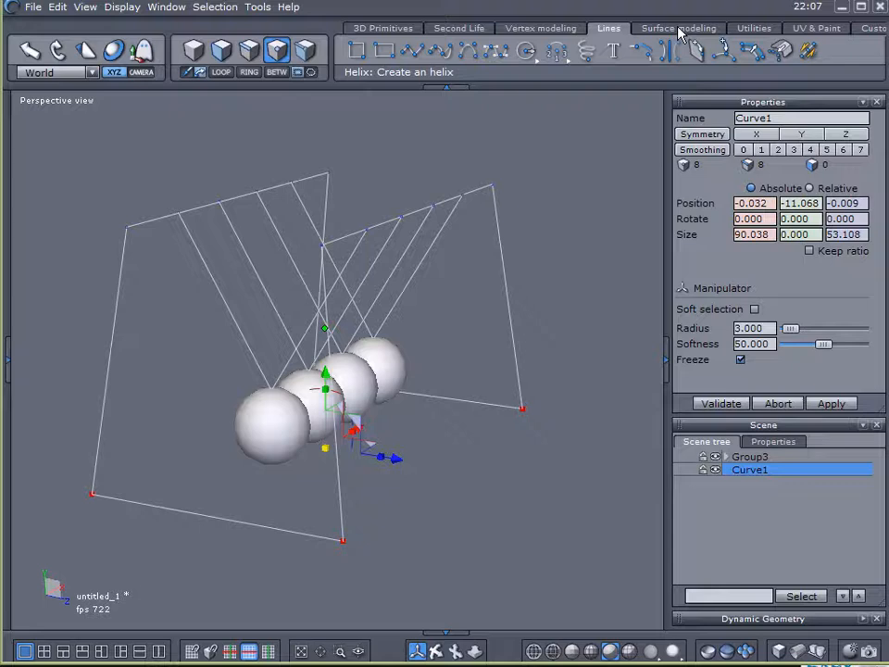
click(678, 28)
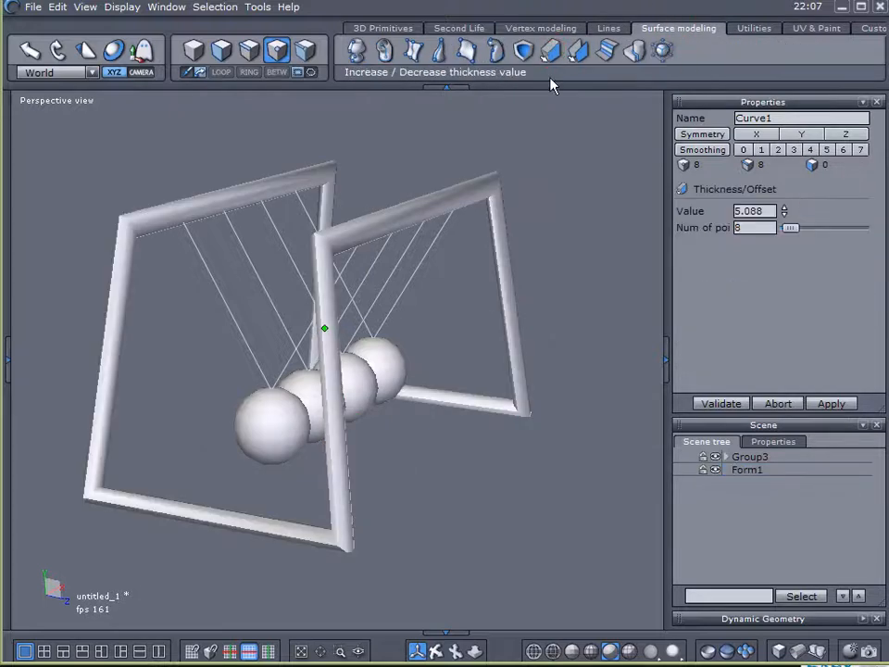
click(784, 214)
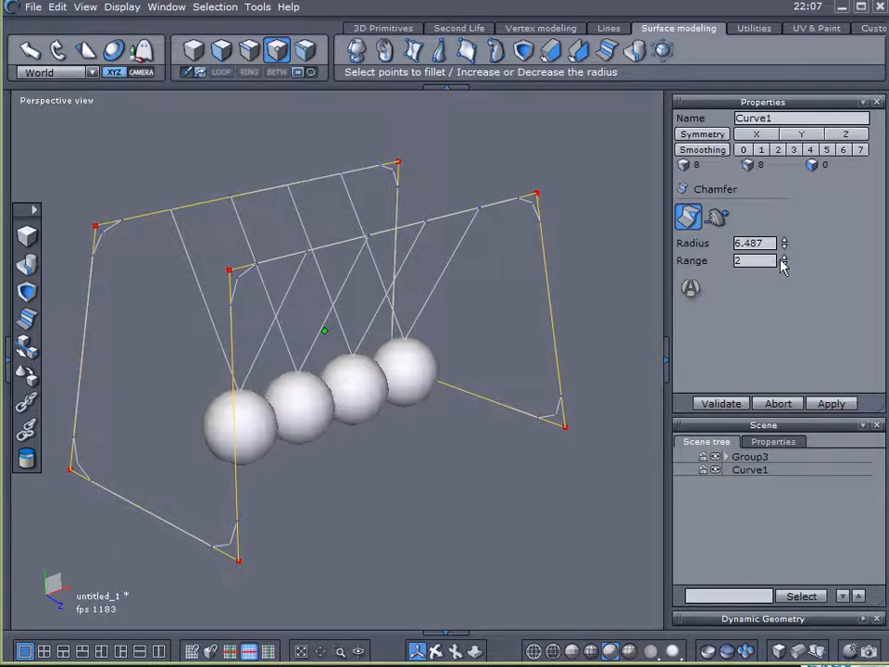
- Widen the corner rounding range to 10 and validate the rounded frame corners
click(783, 256)
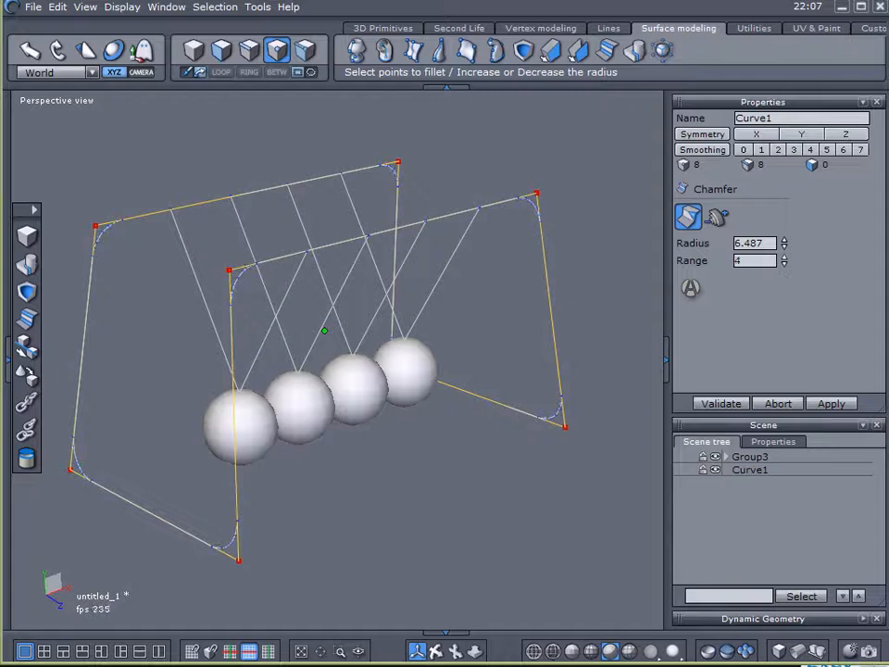
click(783, 264)
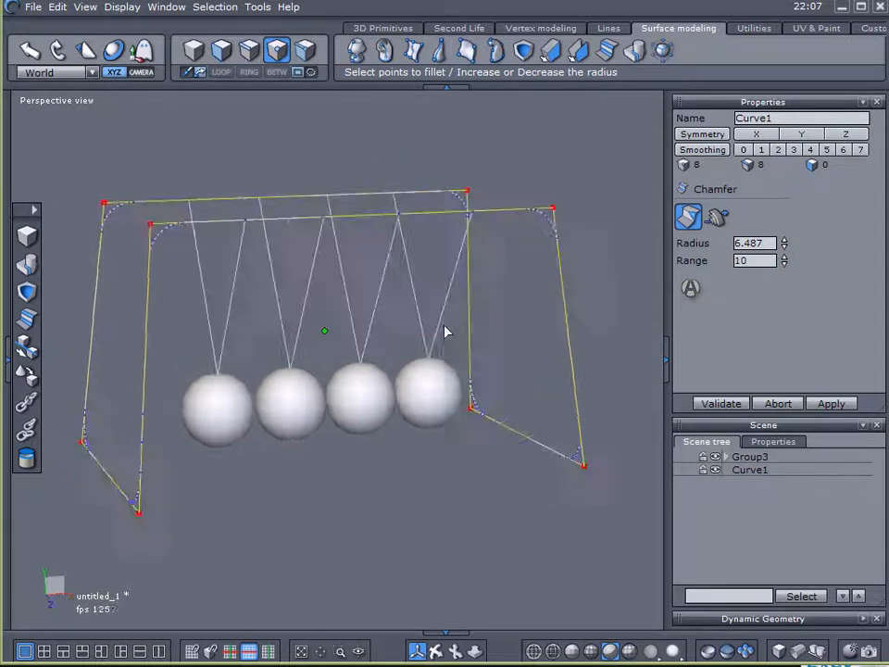
click(720, 403)
text(Frame)
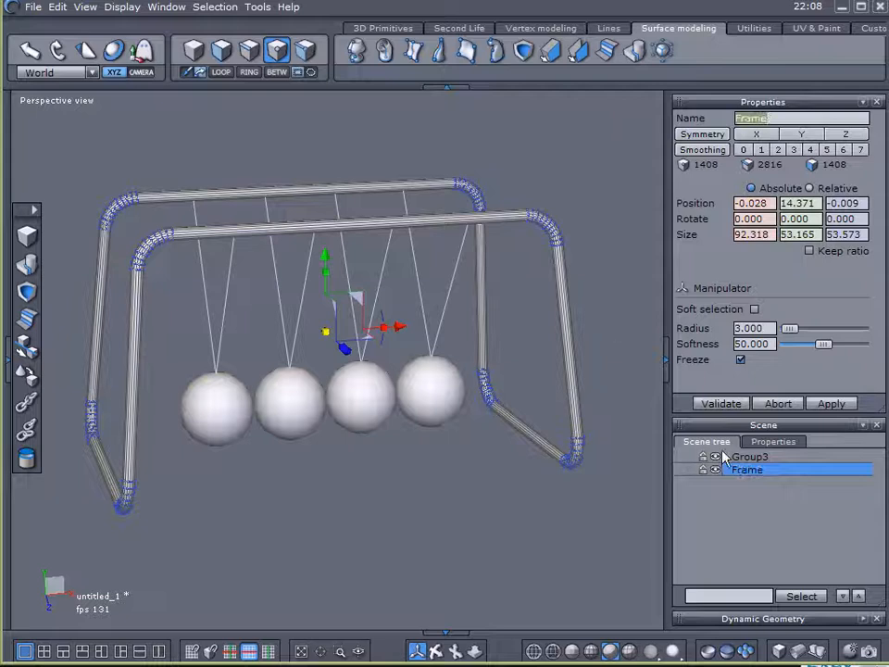
- Select the String objects inside Group3 and thicken them to 0.186
click(703, 455)
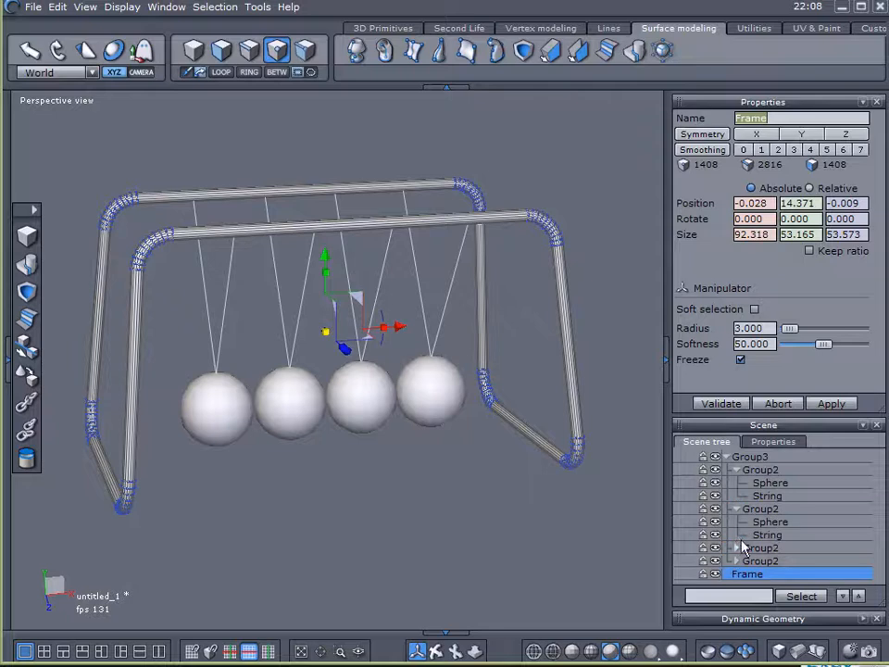
scroll(down, 3)
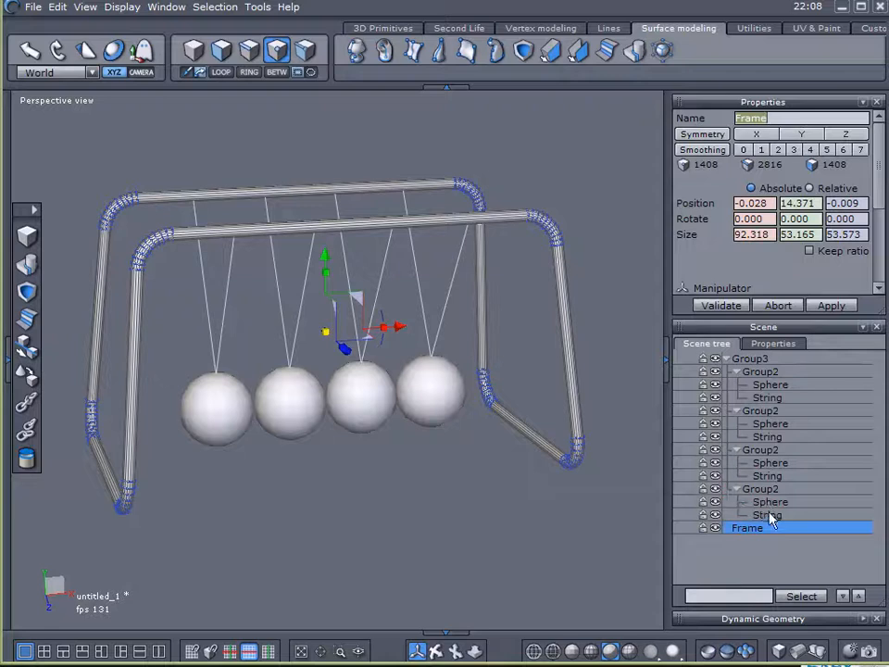
click(767, 515)
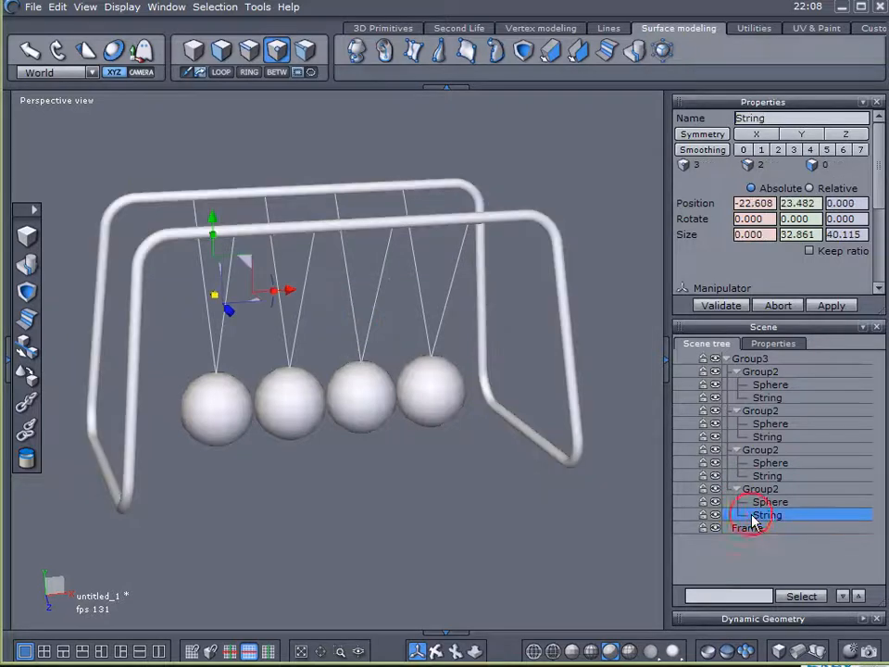
click(767, 475)
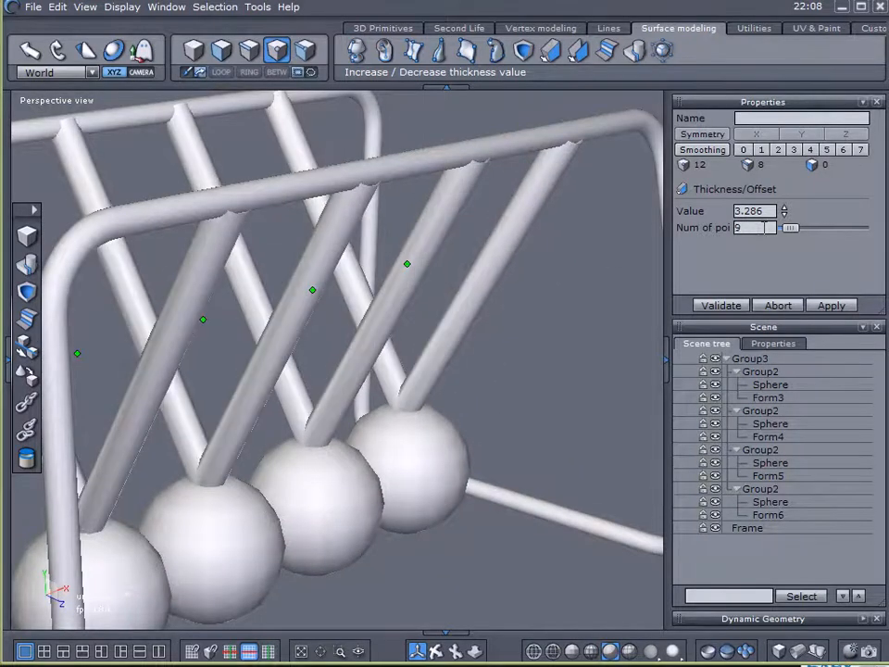
click(788, 224)
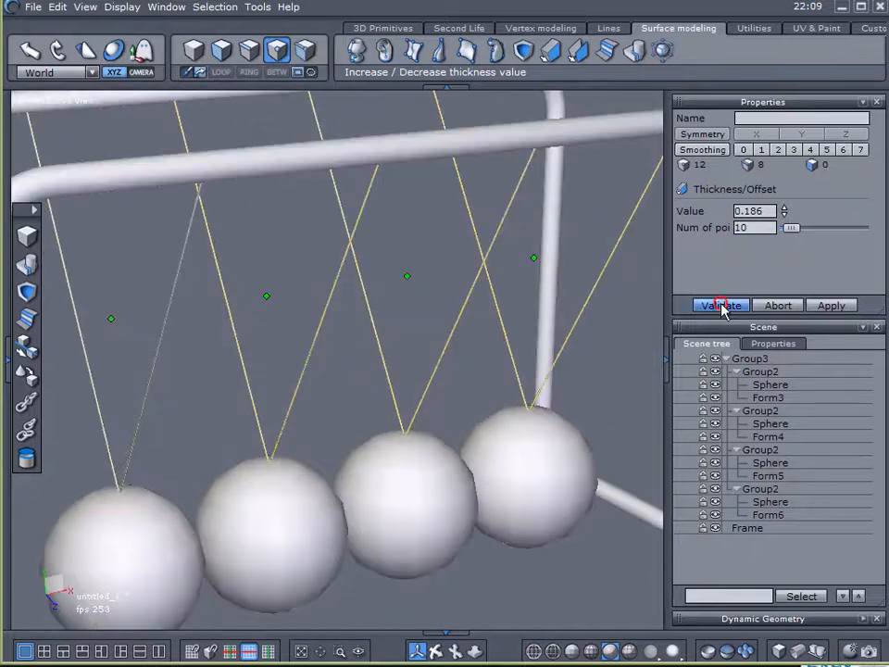
click(720, 305)
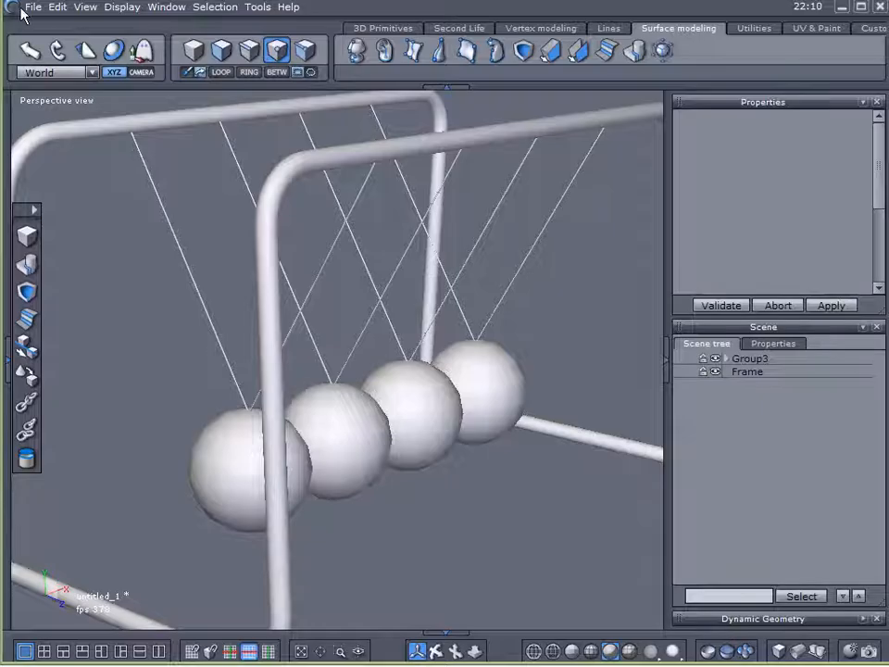
- Bring up the File menu to begin exporting the cradle
click(34, 7)
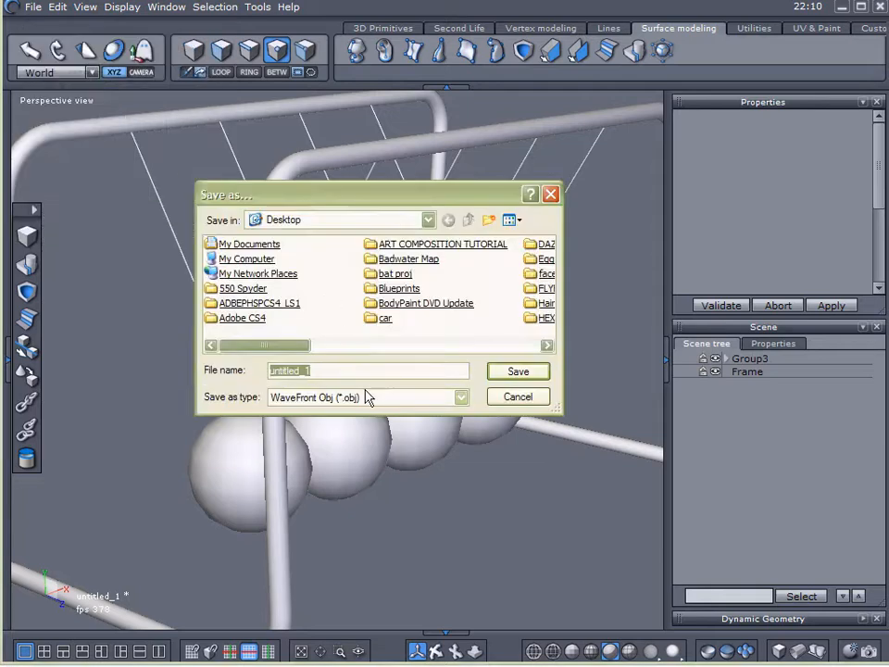
- Save the cradle as a WaveFront Obj (*.obj) file
click(517, 371)
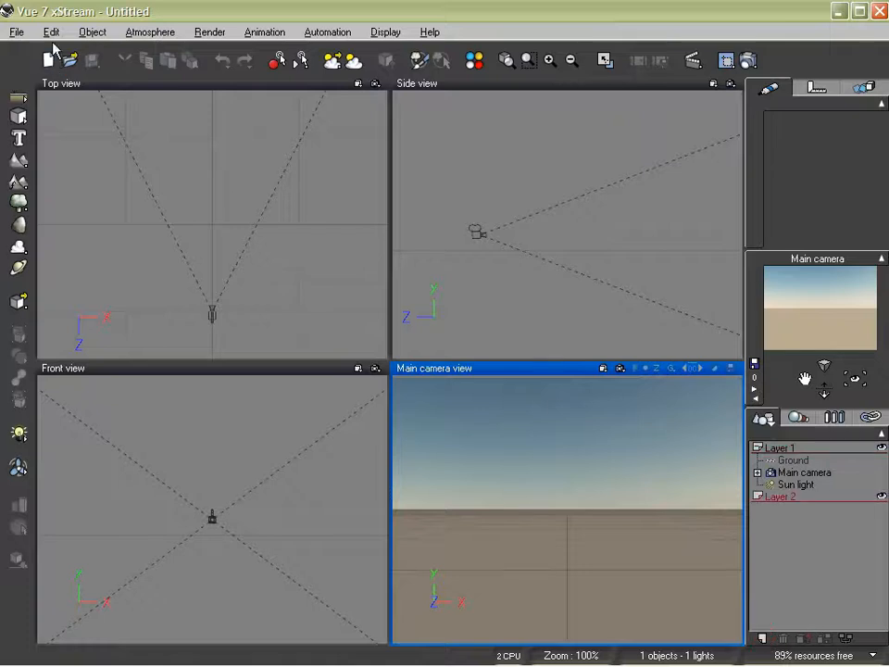
- Import the exported OBJ cradle file into Vue, accepting the default import options
click(16, 31)
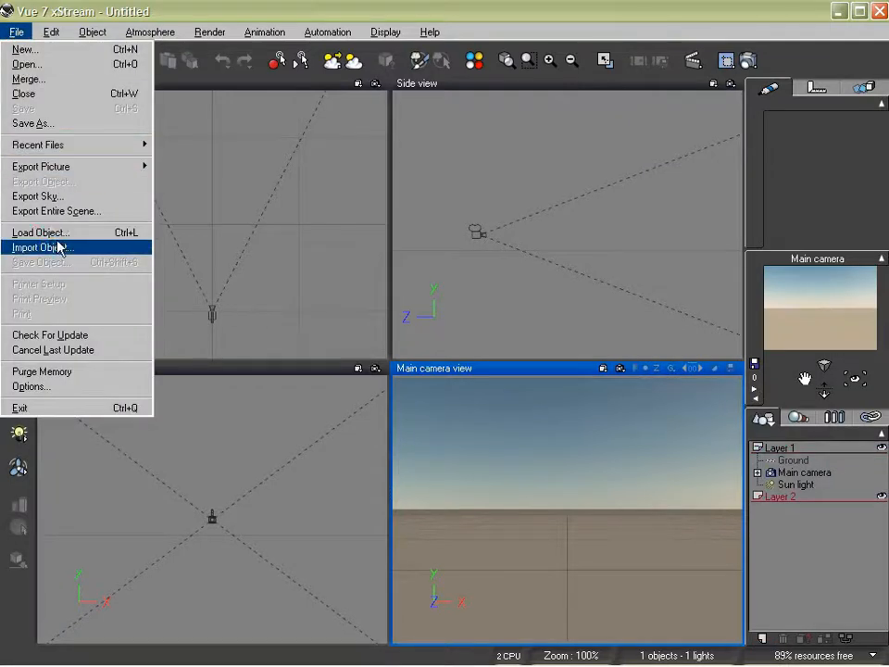
click(39, 233)
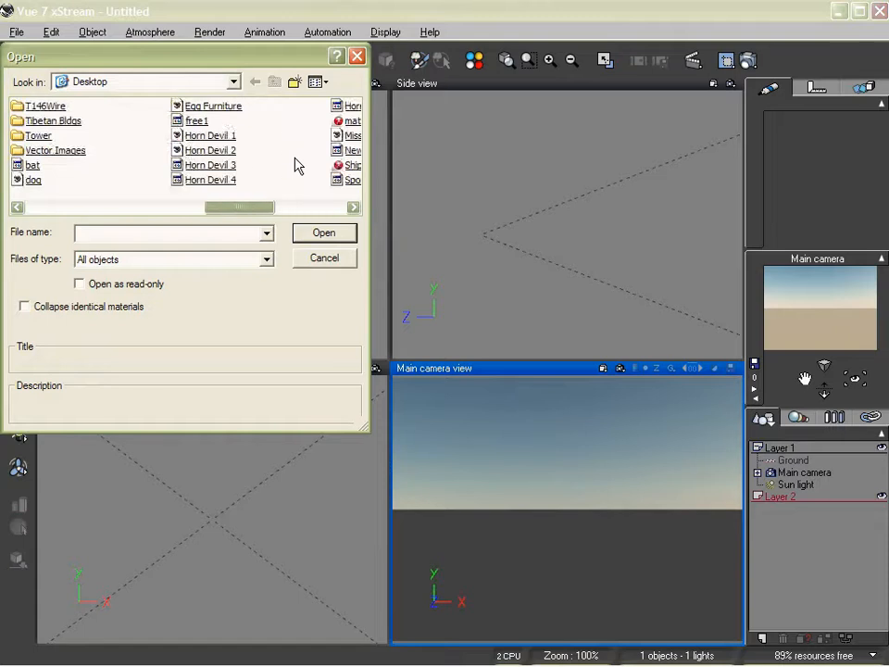
click(325, 232)
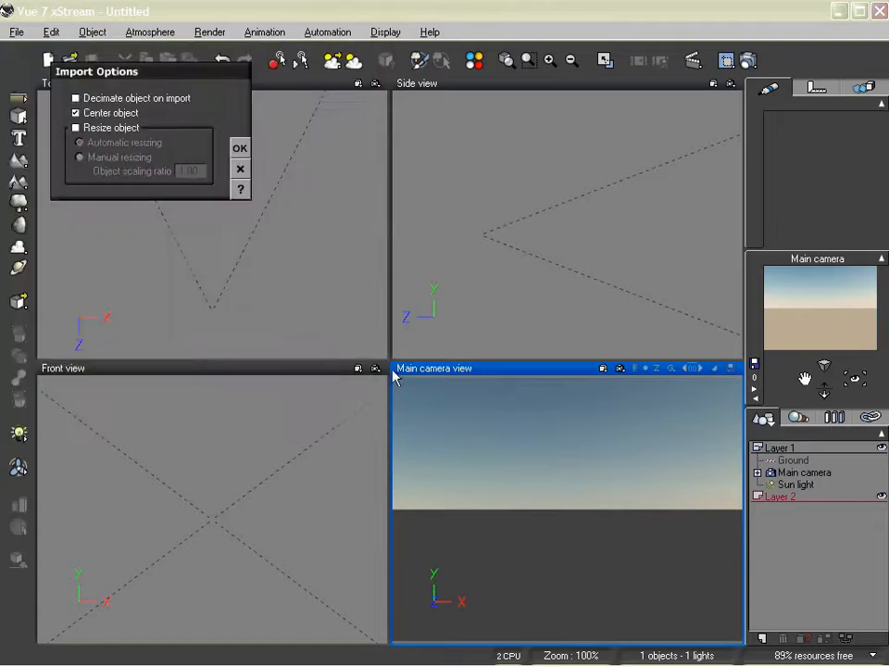
click(239, 147)
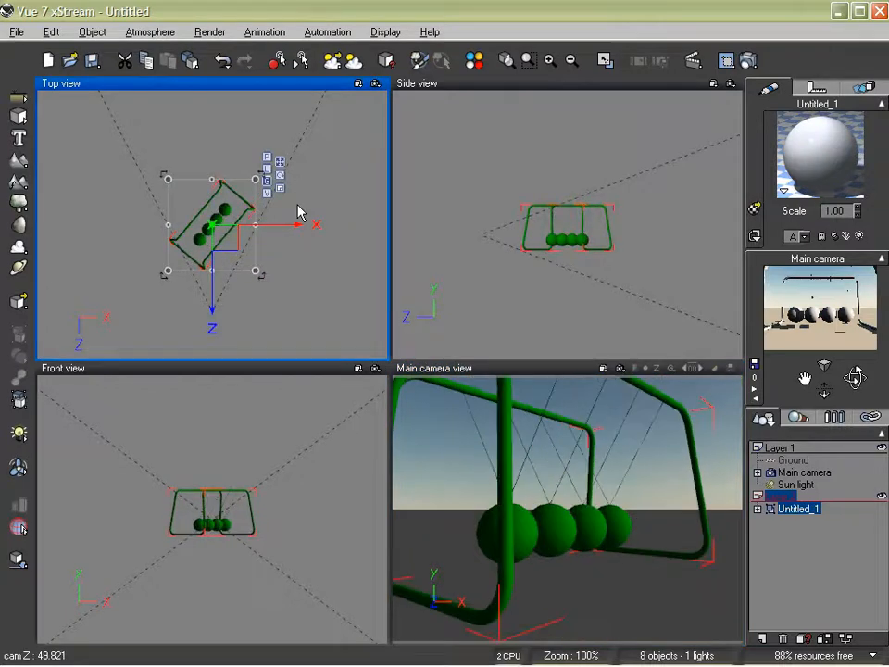
click(747, 60)
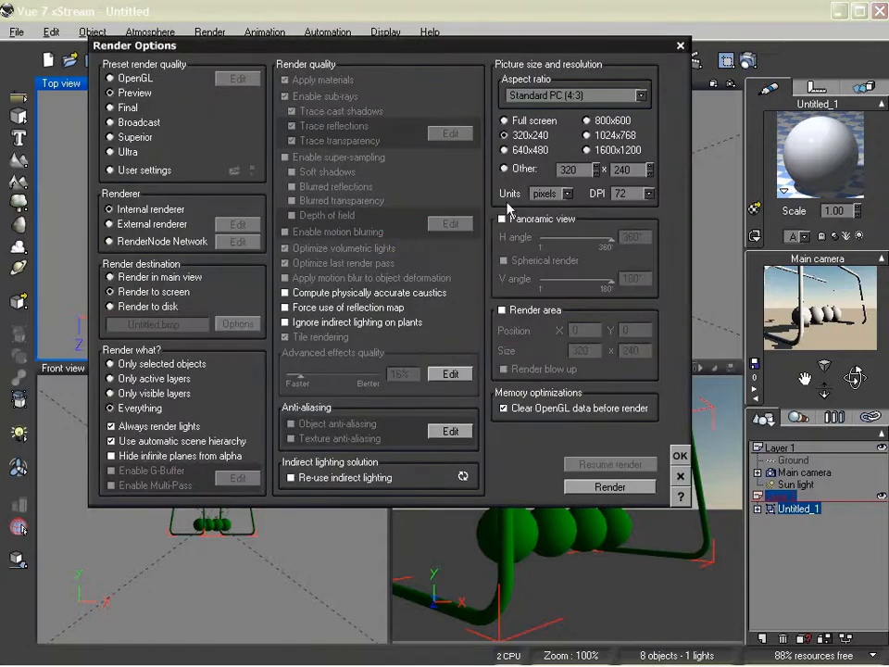
mouse_move(609, 486)
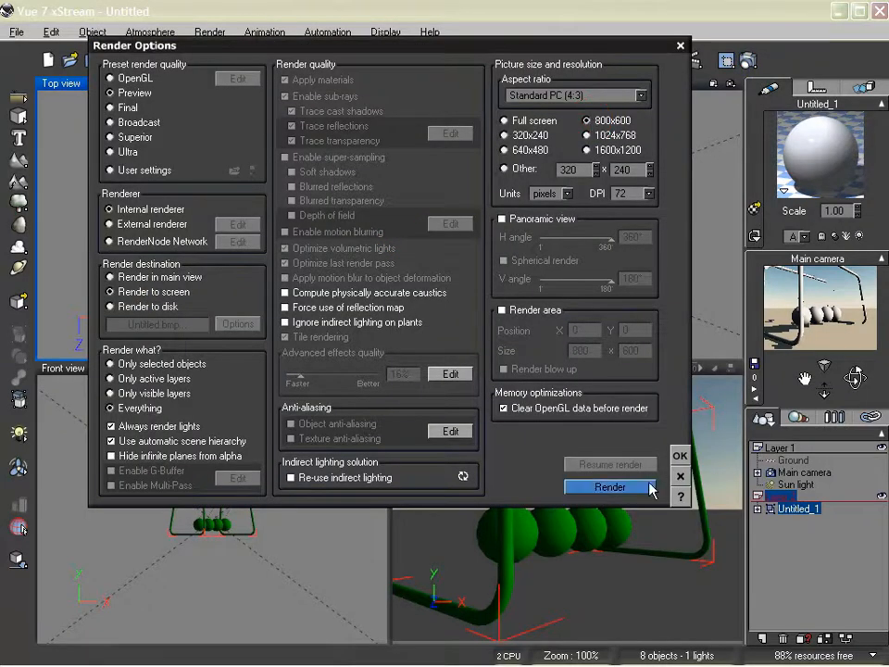
- Render the cradle at 800×600 and expand Untitled_1 in the layer list
click(608, 486)
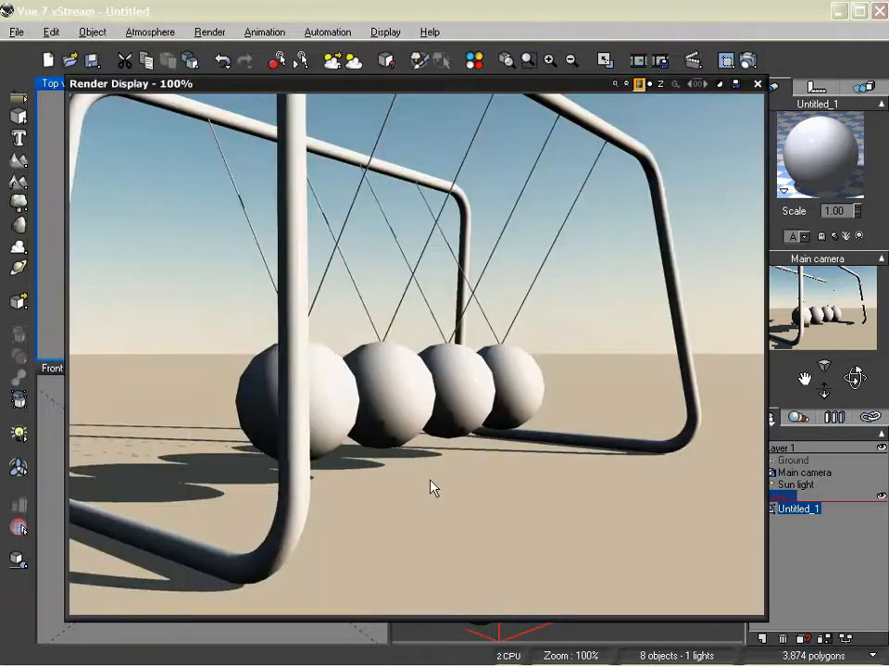
mouse_move(238, 391)
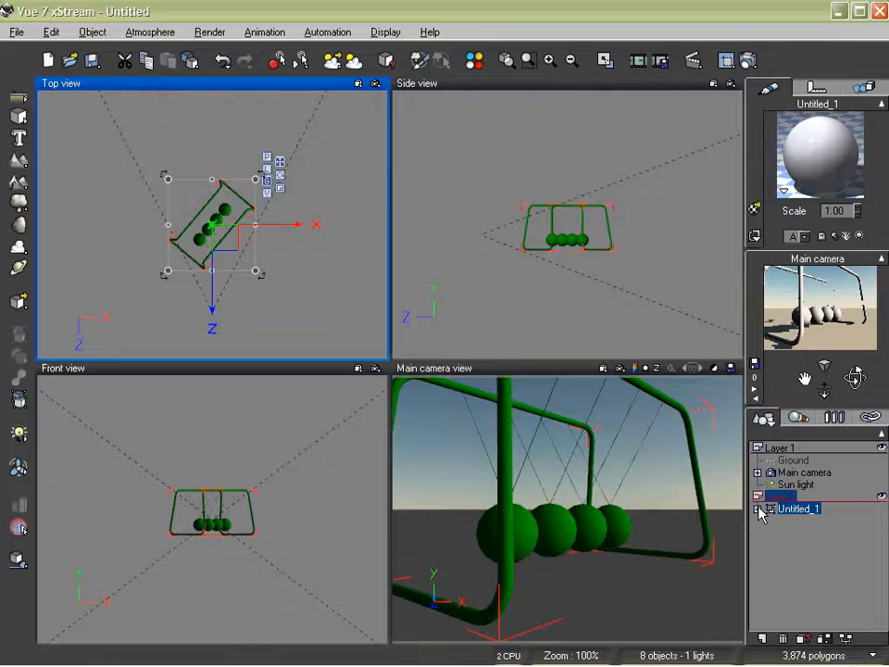
click(757, 508)
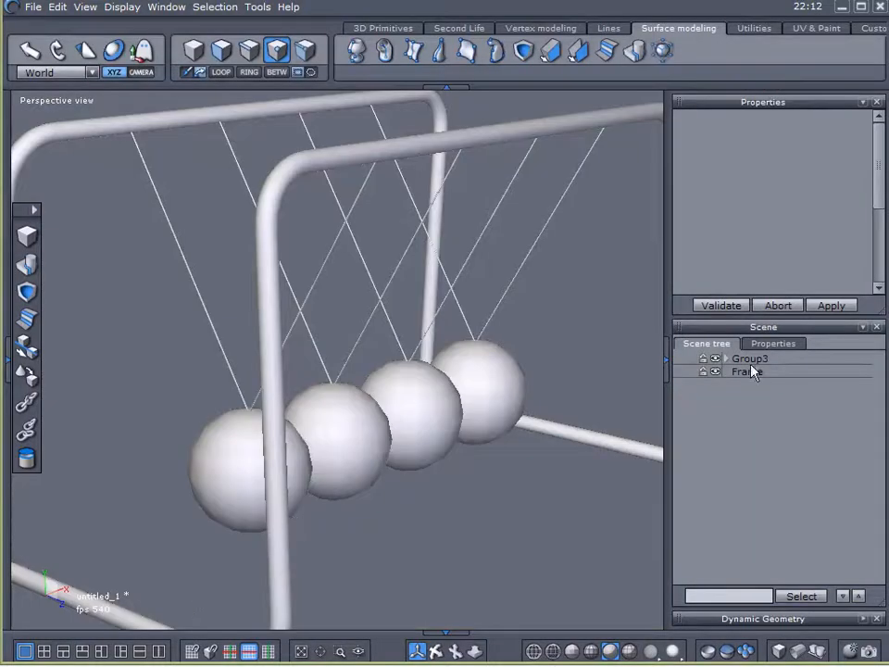
- Ungroup Group3 and its Group2 children into separate Sphere and Form objects
click(728, 359)
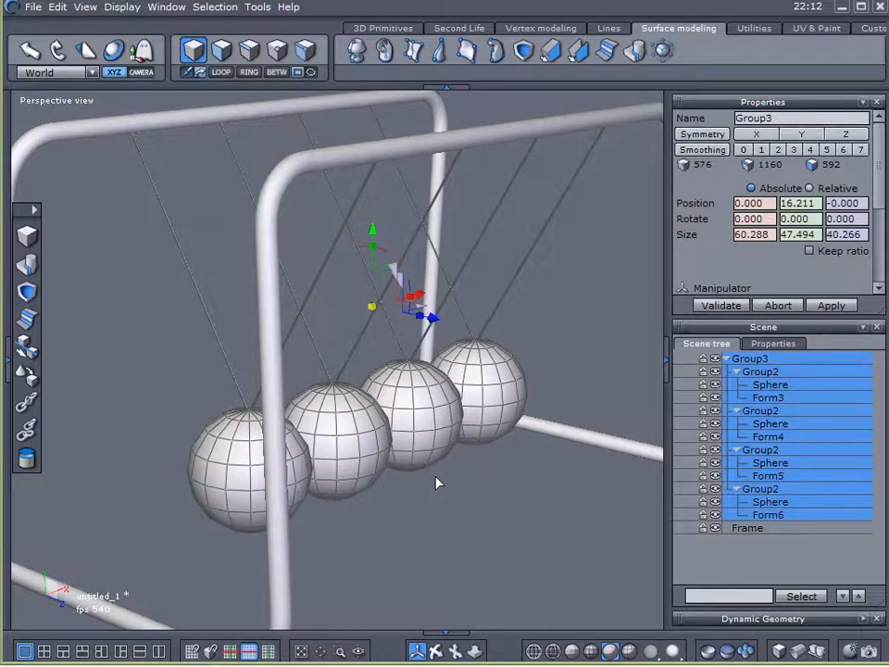
mouse_move(441, 505)
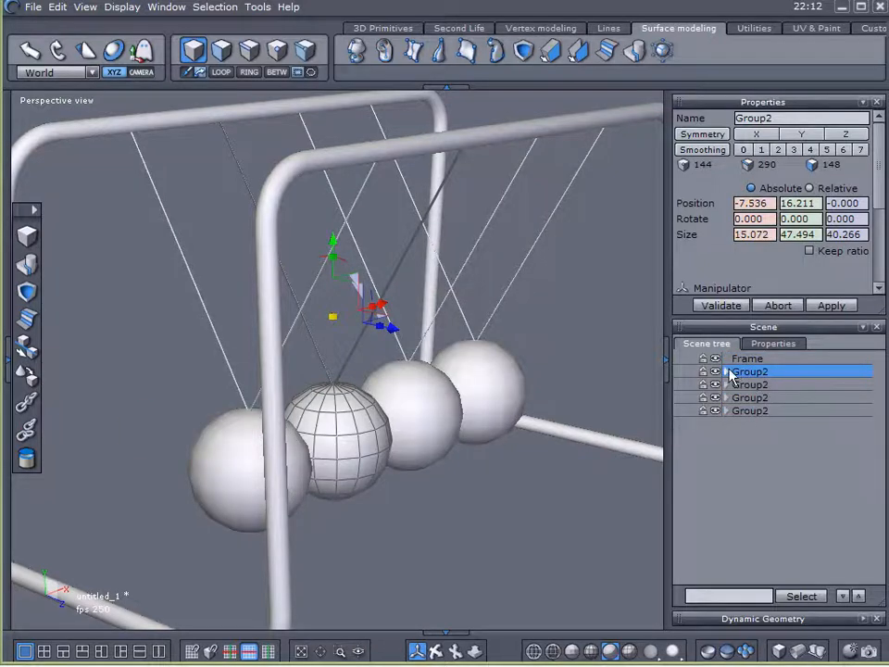
click(726, 371)
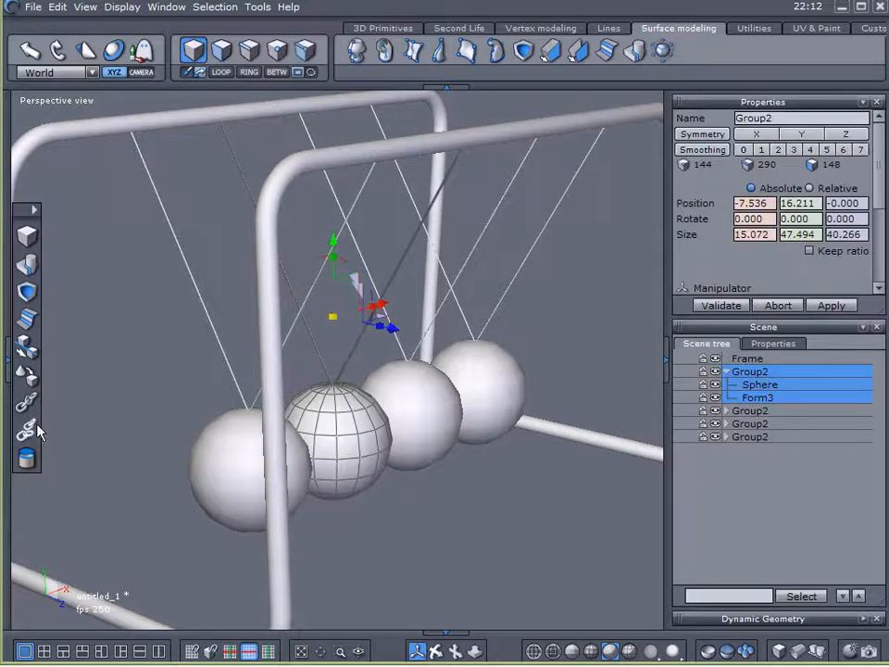
click(759, 410)
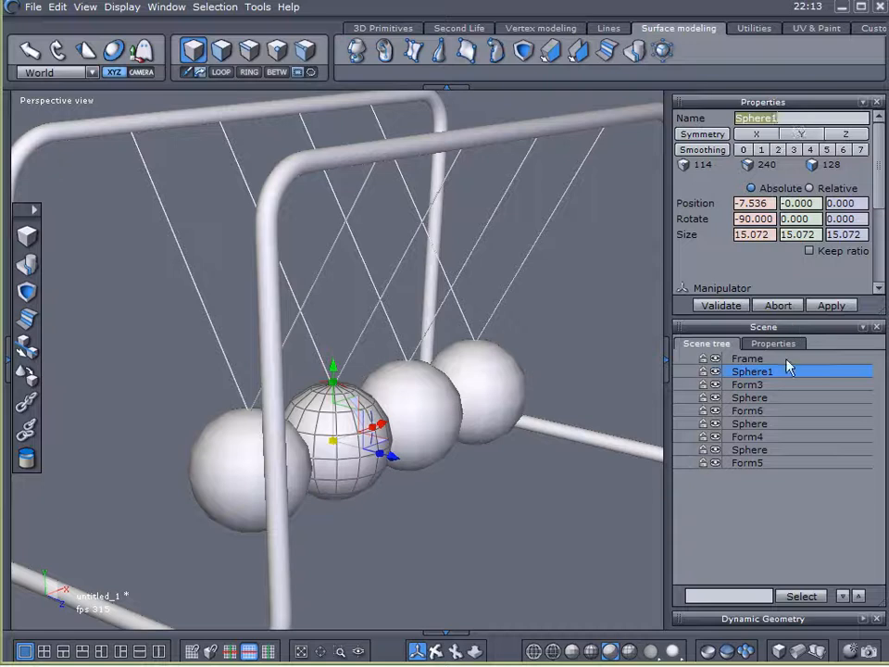
- Rename the second, third and fourth balls Sphere2, Sphere3 and Sphere4
click(749, 396)
text(2)
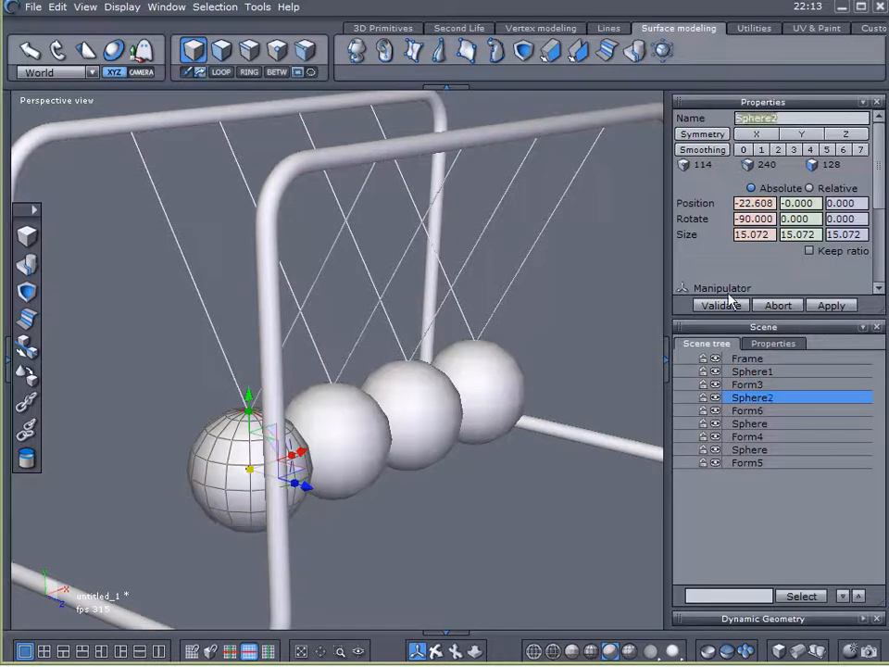
click(750, 423)
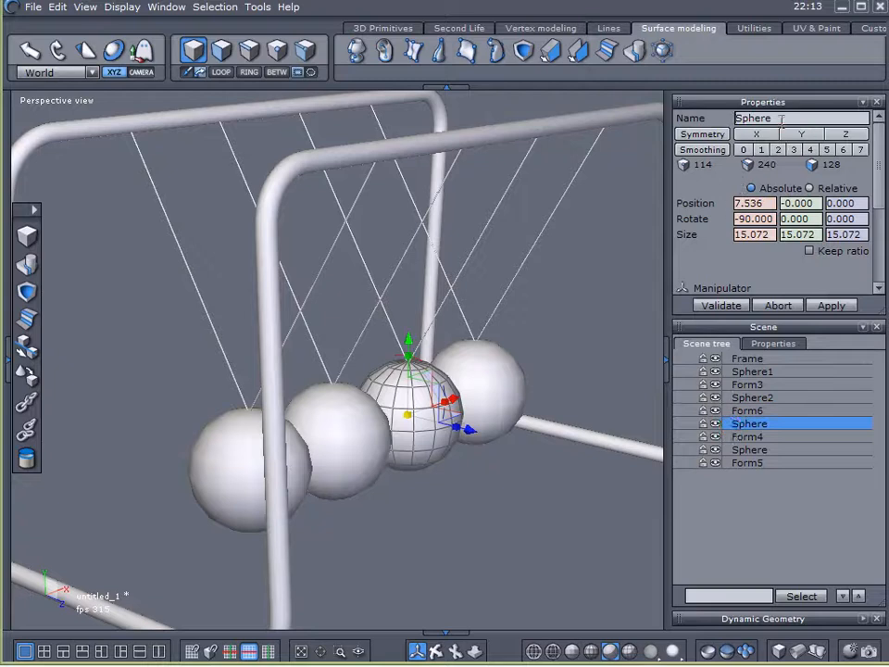
click(752, 423)
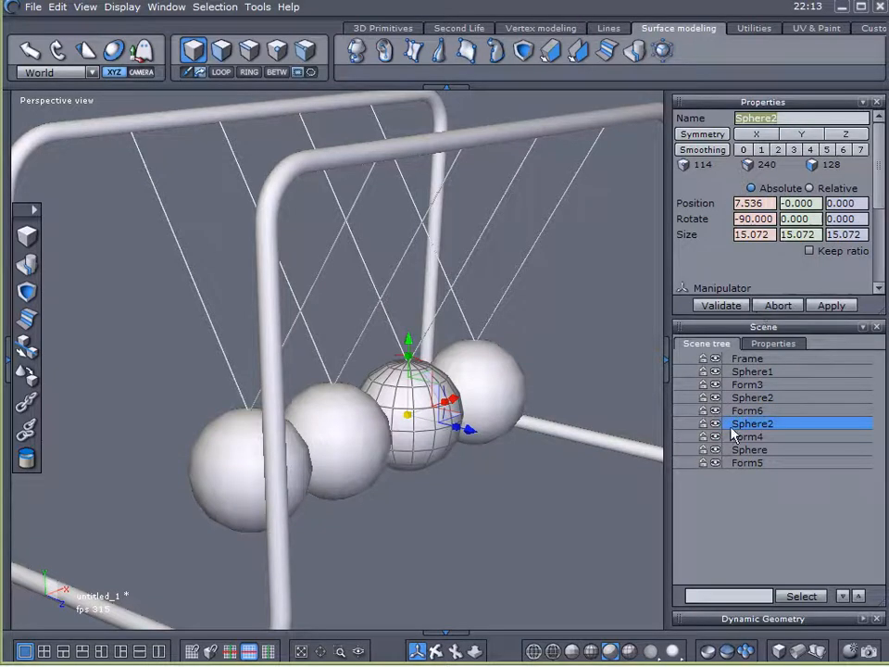
click(750, 449)
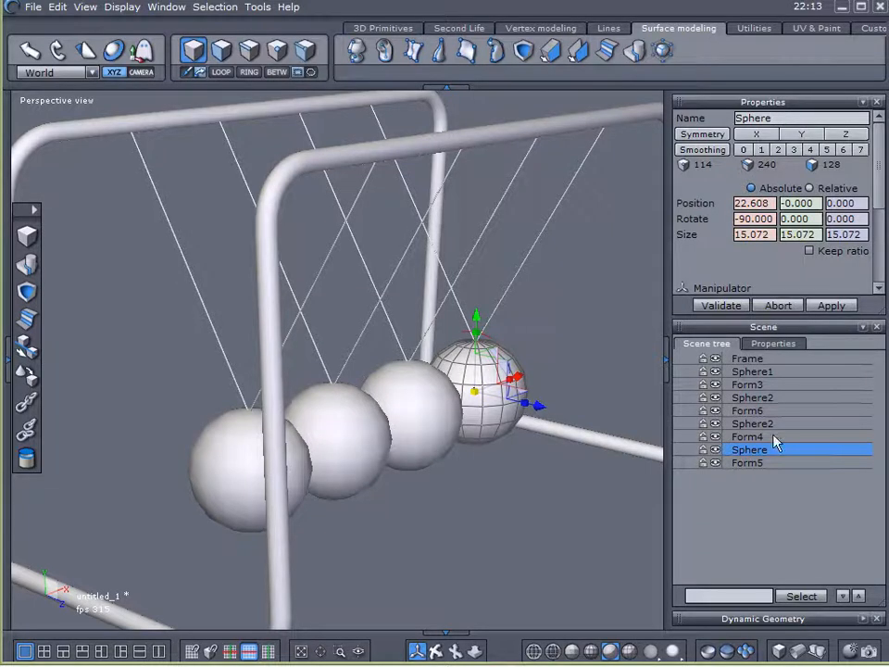
click(751, 449)
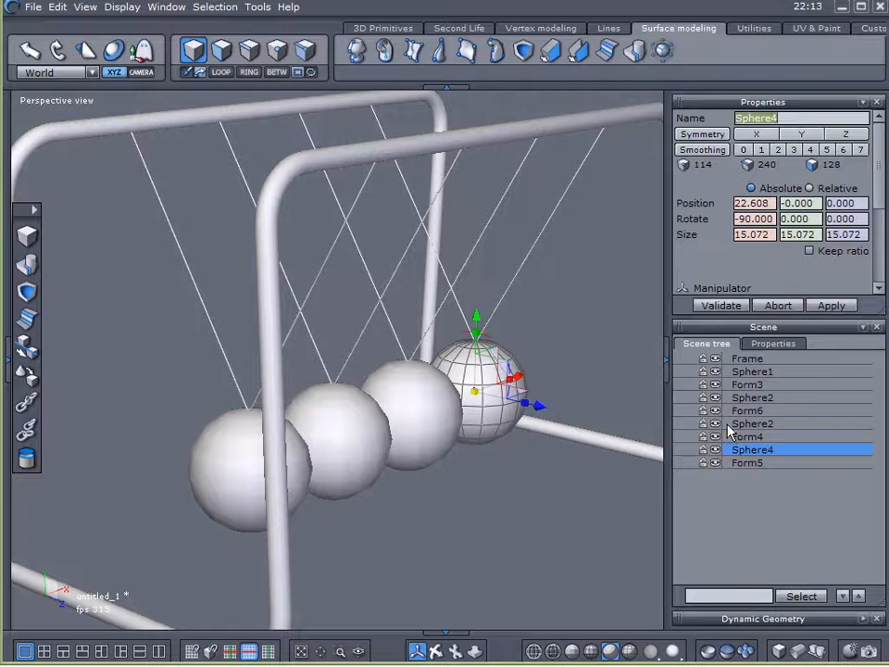
click(752, 423)
text(3)
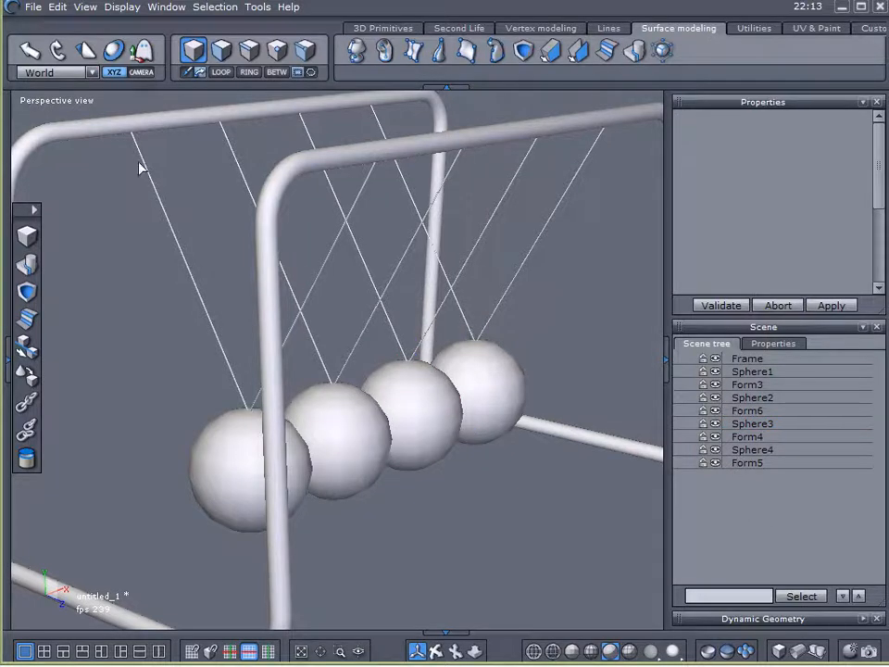
- Export the cradle scene as Wavefront OBJ 'untitled_1' on the Desktop, accepting export options
click(33, 6)
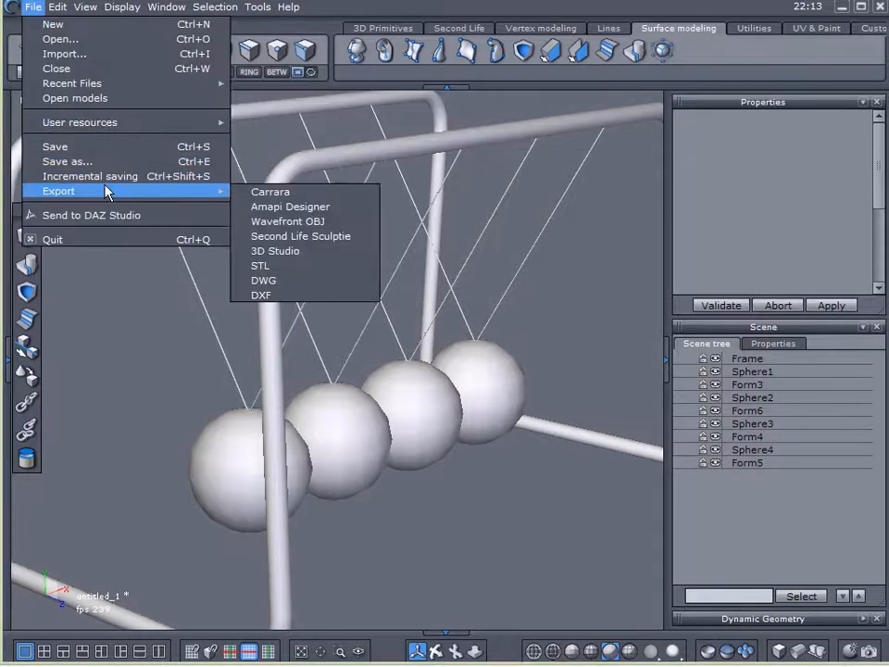
click(288, 220)
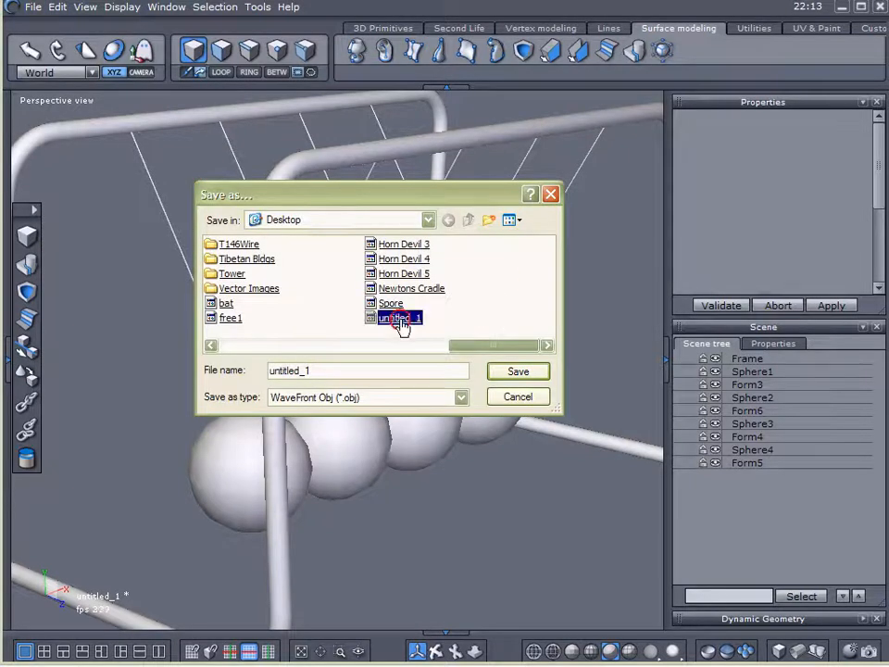
click(517, 370)
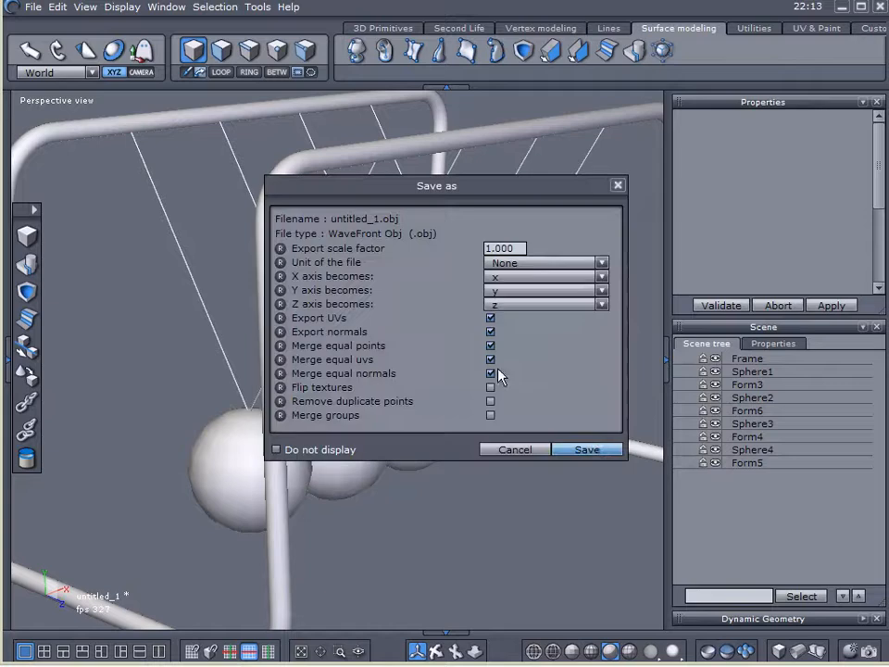
click(587, 449)
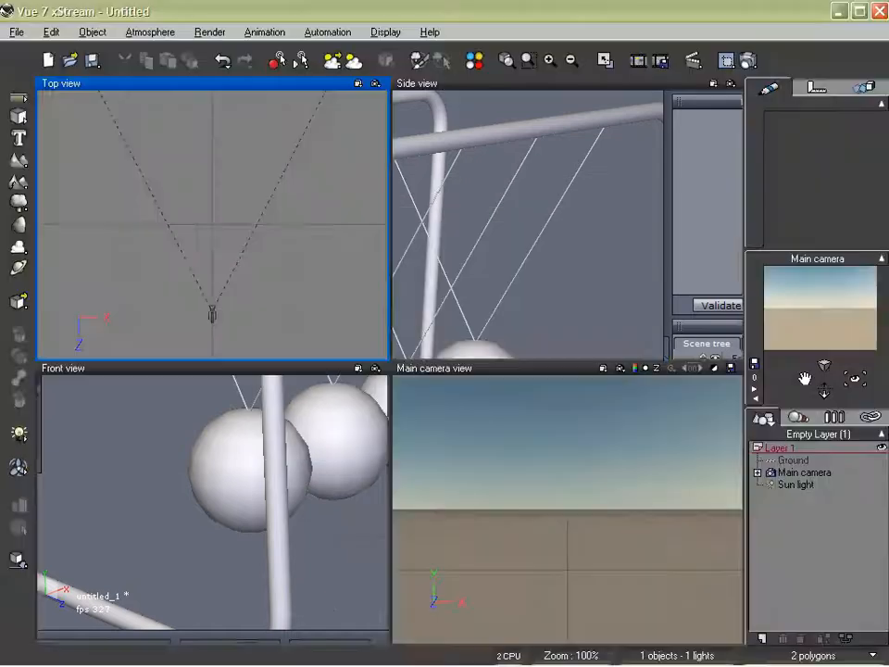
- Import untitled_1 from the Desktop and rotate the cradle diagonally in the top view
click(16, 32)
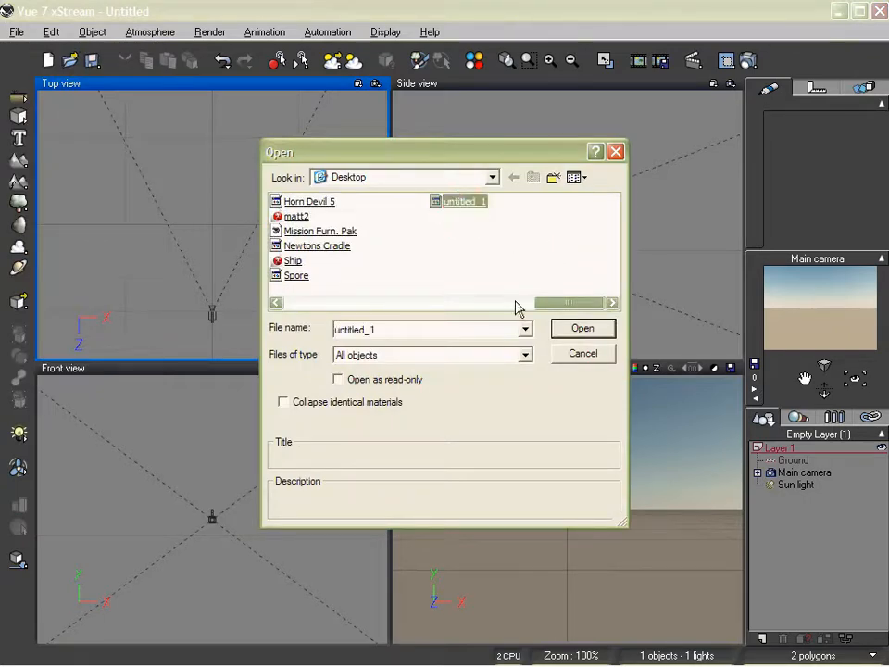
click(583, 328)
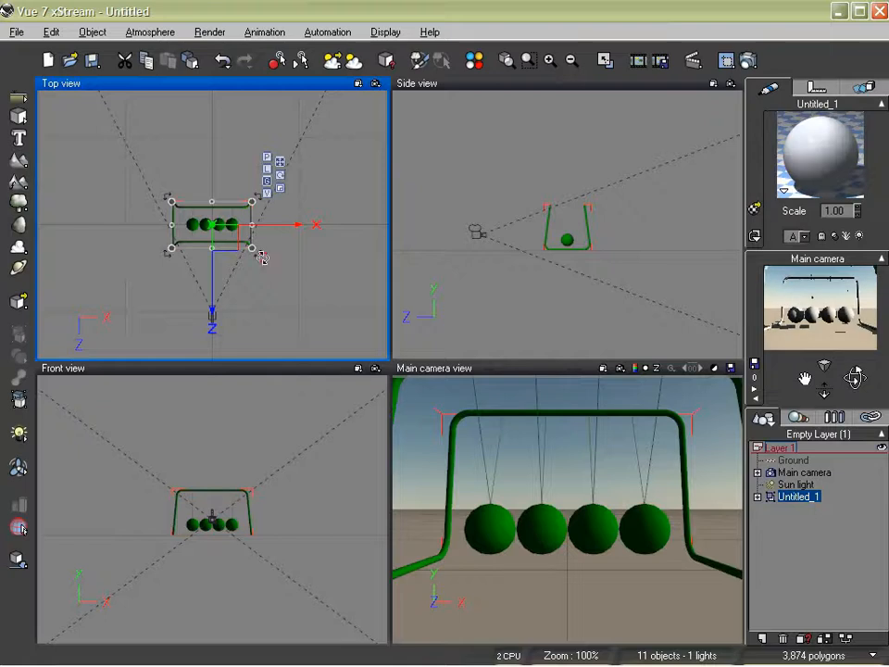
drag(212, 224, 227, 260)
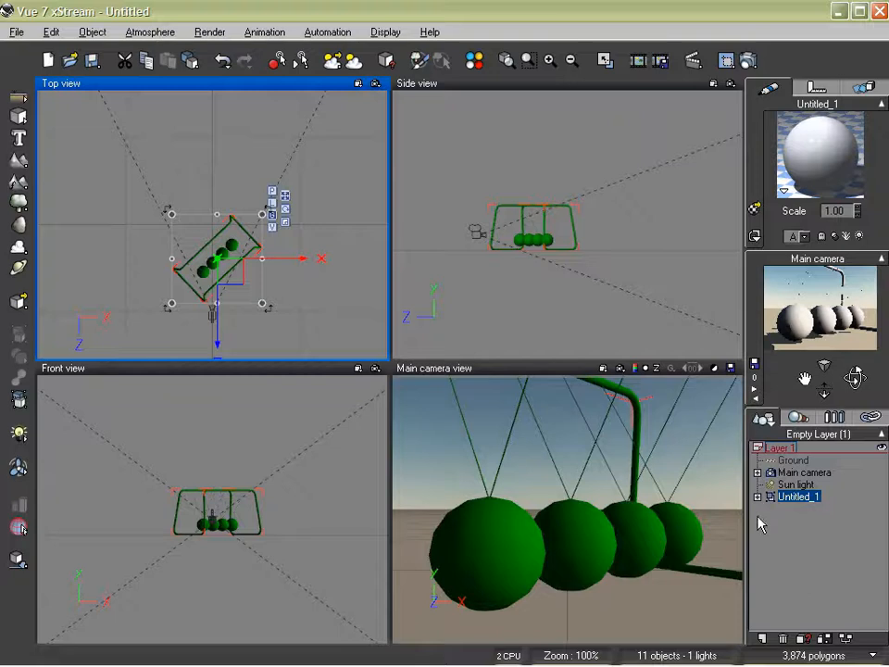
- Expand Untitled_1 and convert Sphere1–Sphere4 to Sphere primitives
click(757, 495)
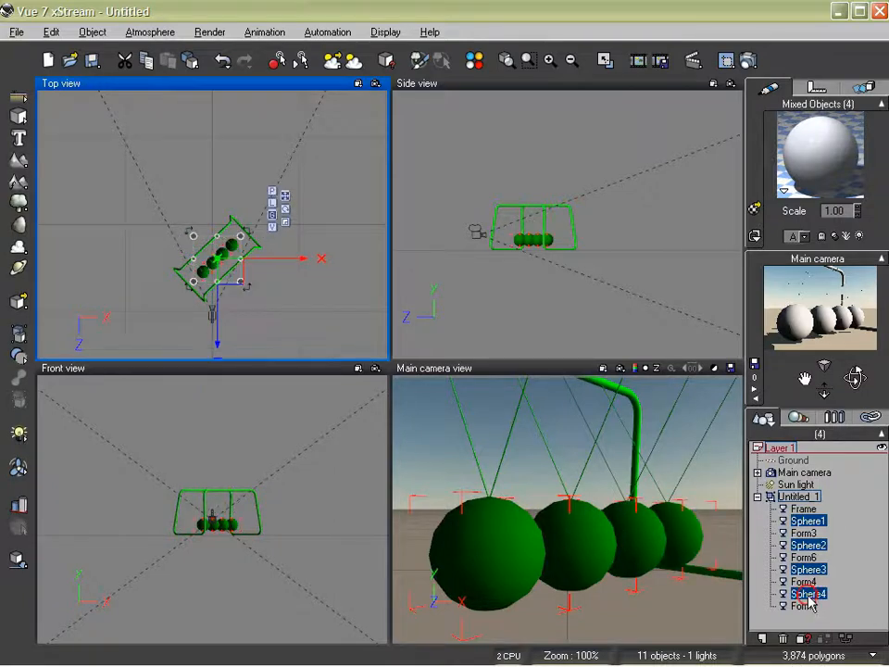
right_click(808, 598)
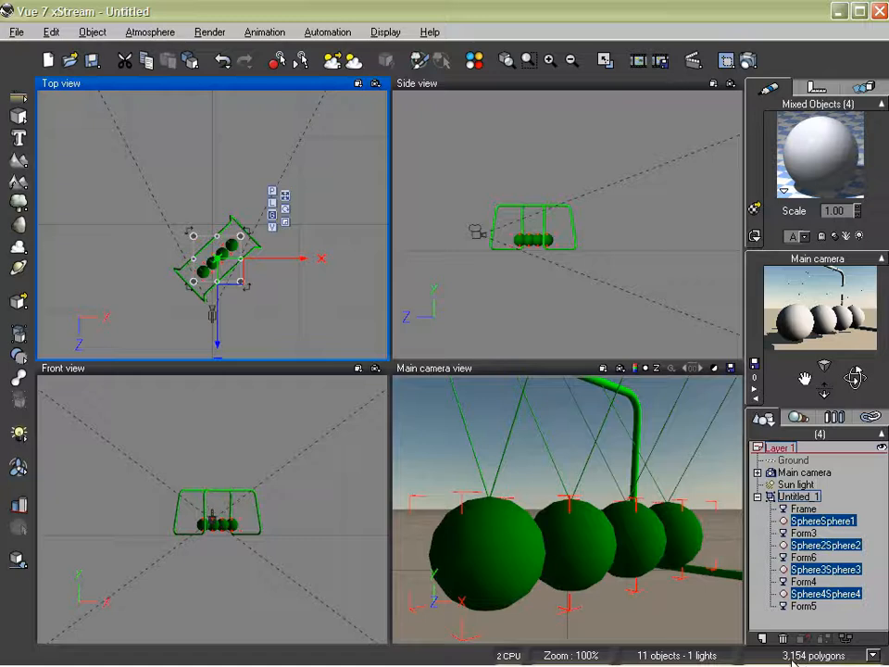
click(804, 472)
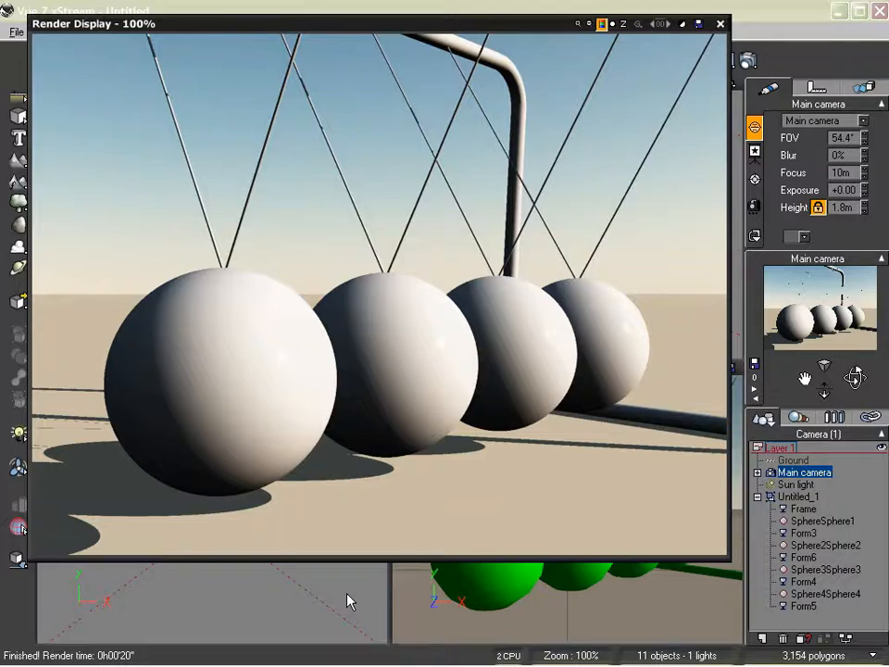
mouse_move(459, 340)
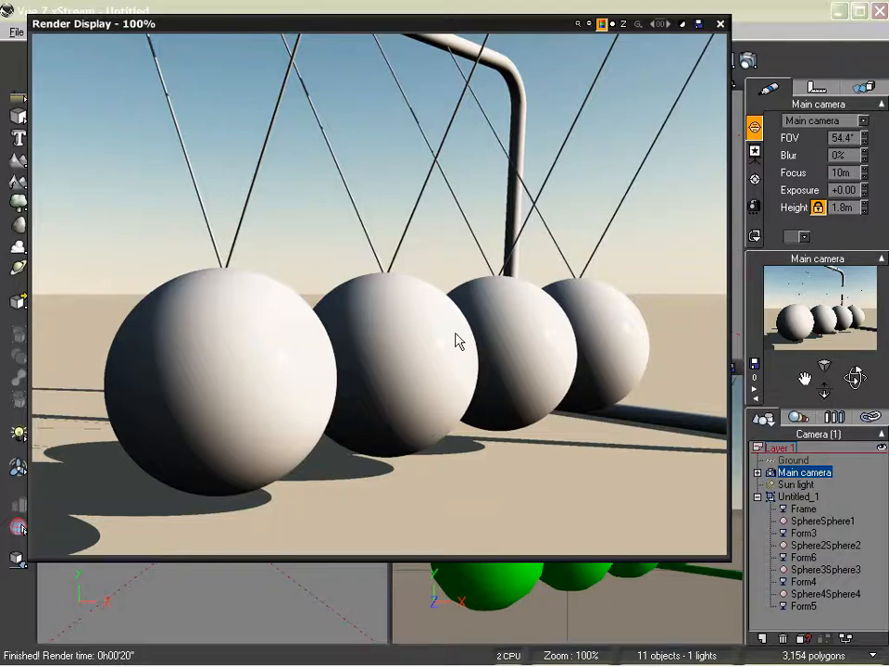
- Close the Render Display window after inspecting the smooth-sphere render
click(721, 23)
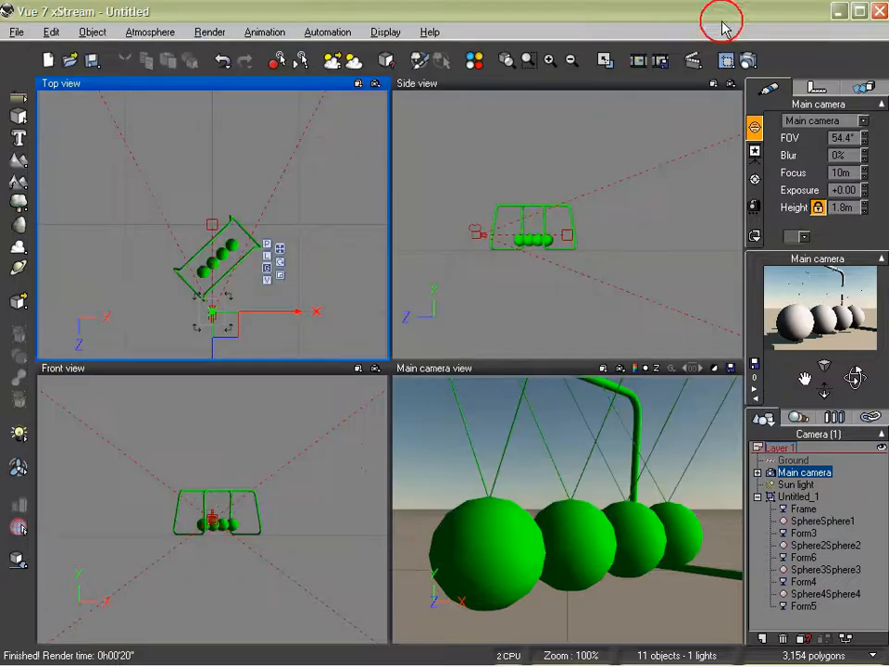
mouse_move(787, 15)
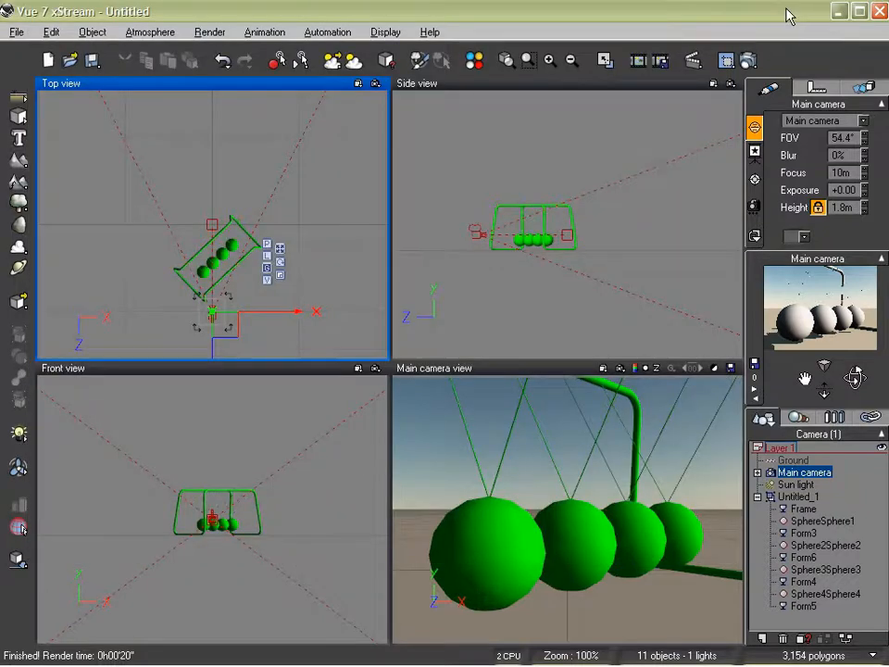